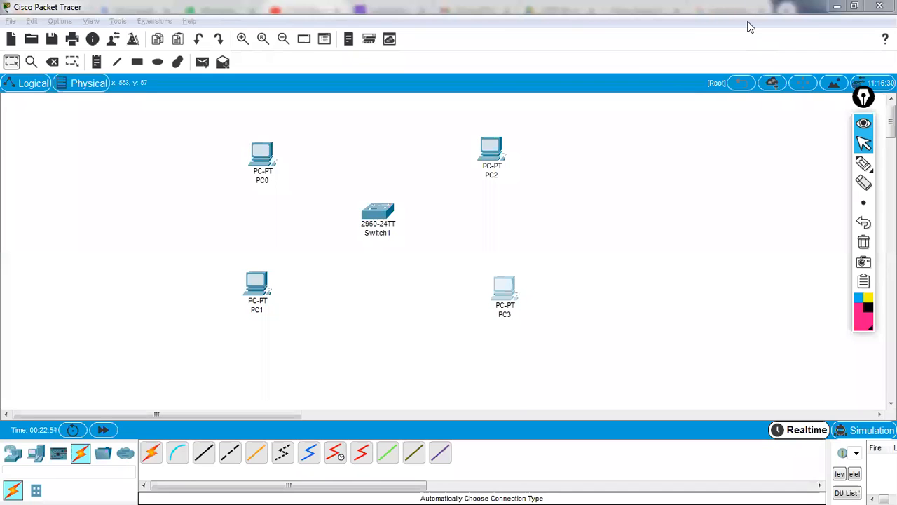
mouse_move(366, 204)
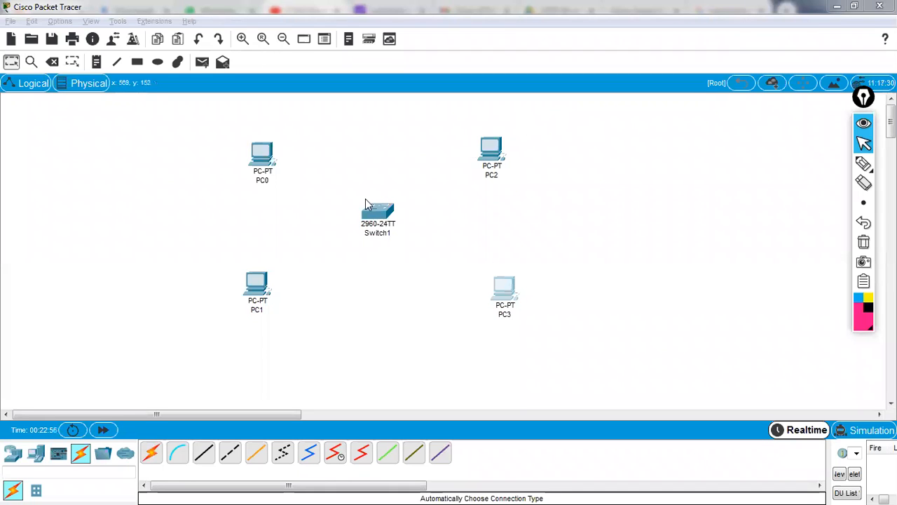
mouse_move(471, 210)
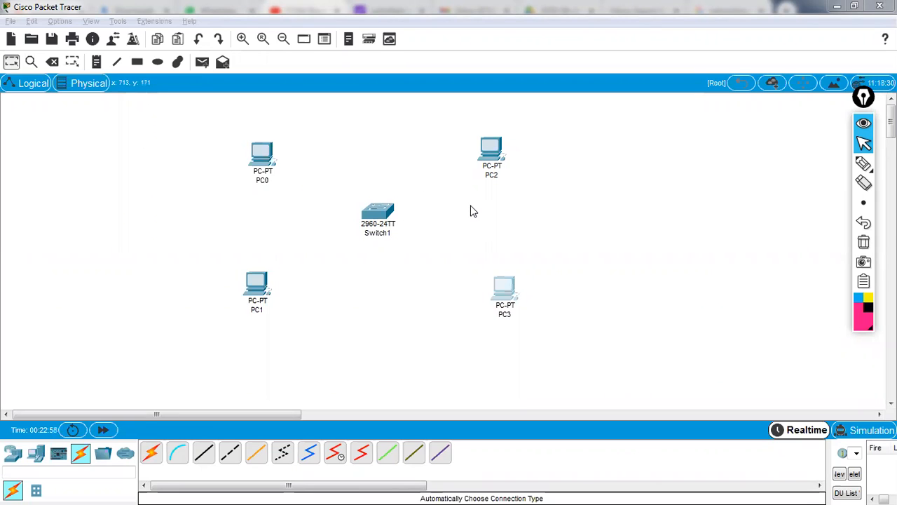
mouse_move(494, 192)
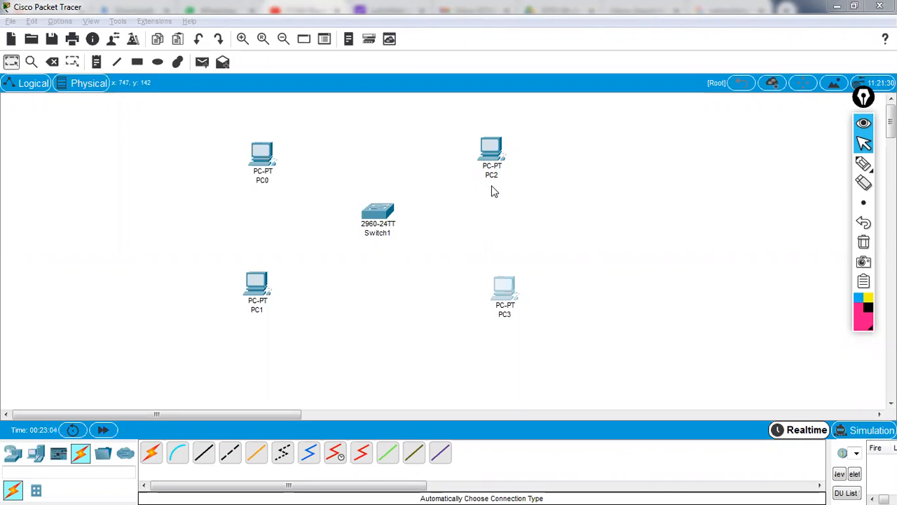
mouse_move(308, 189)
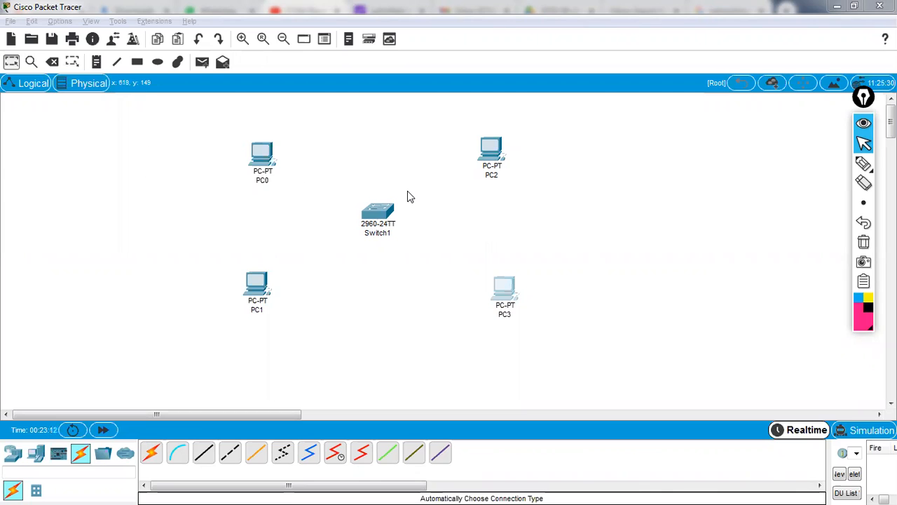
mouse_move(377, 212)
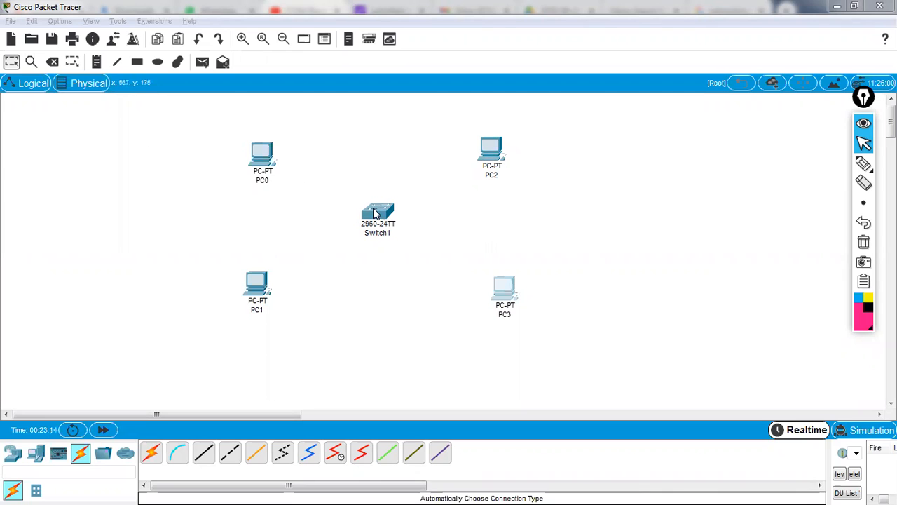
- Choose the Automatic connection cable for wiring the devices
left_click(153, 448)
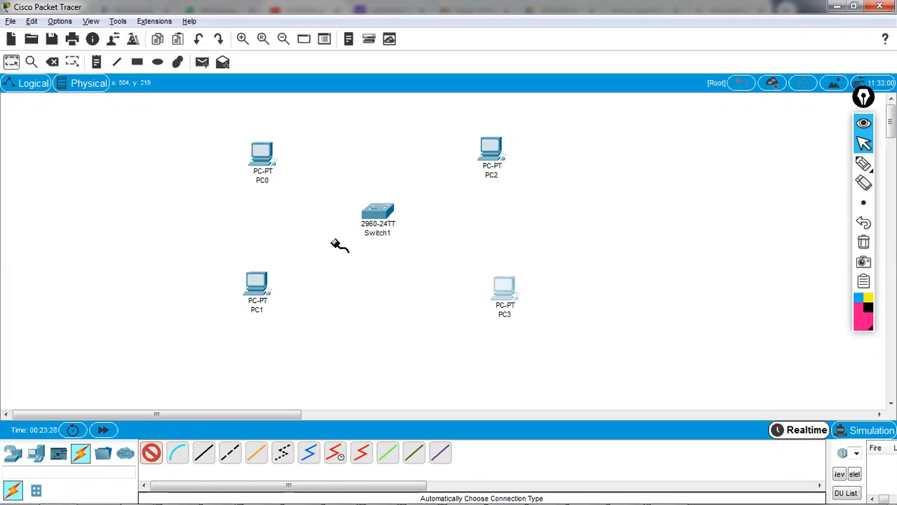
mouse_move(492, 216)
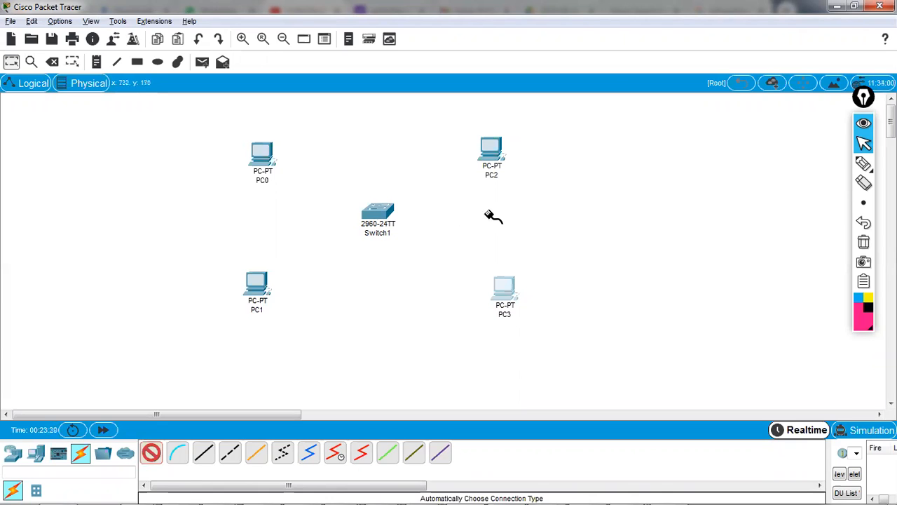
mouse_move(863, 164)
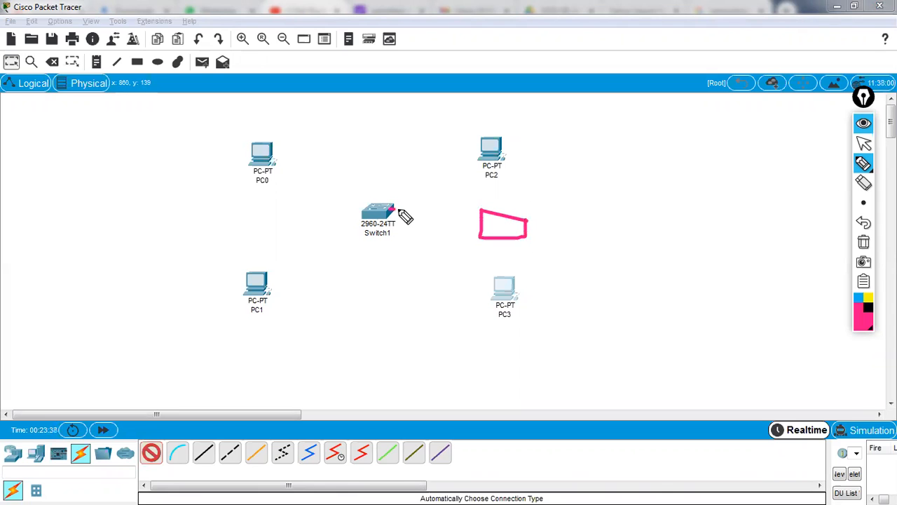
- Draw a pink line from Switch1 to the sketched box
left_click_drag(397, 213, 481, 224)
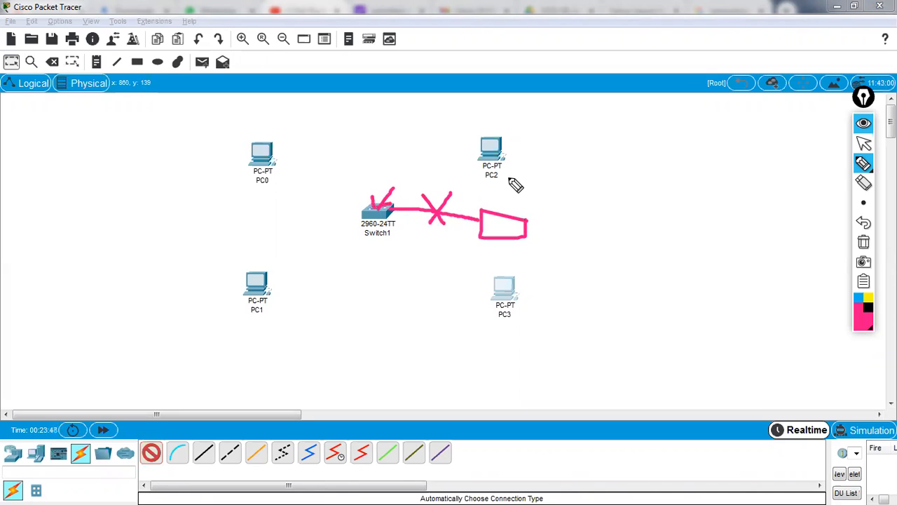
mouse_move(503, 229)
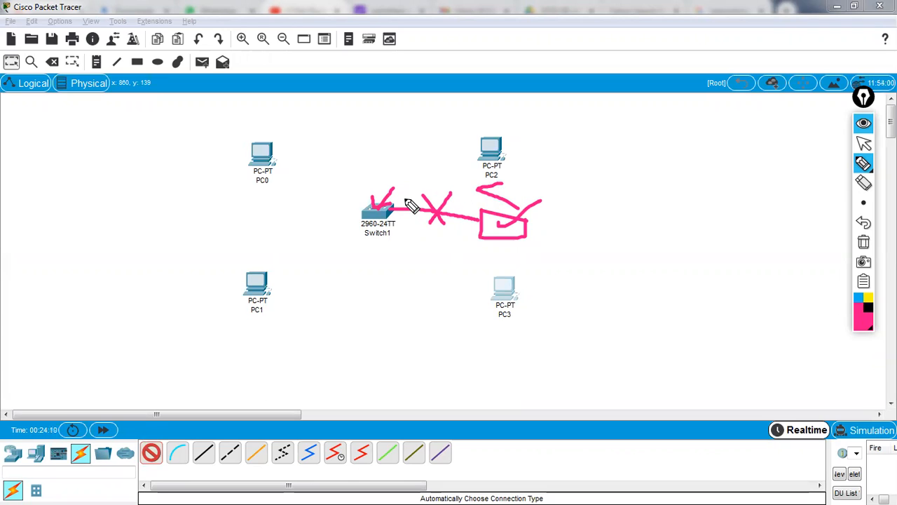
mouse_move(420, 184)
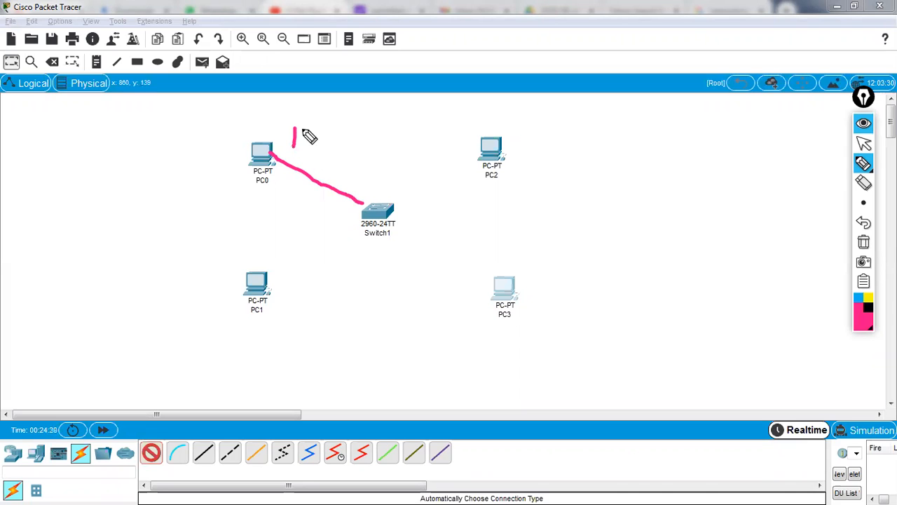
mouse_move(338, 200)
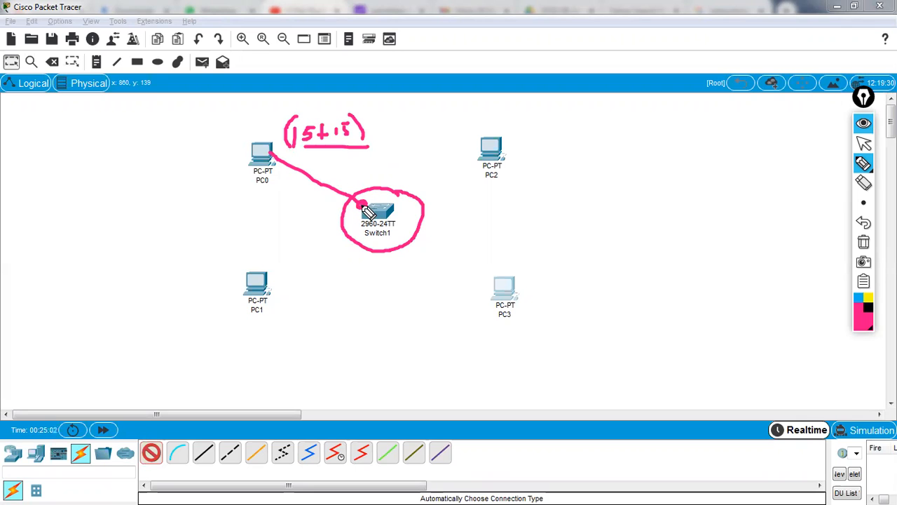
mouse_move(384, 173)
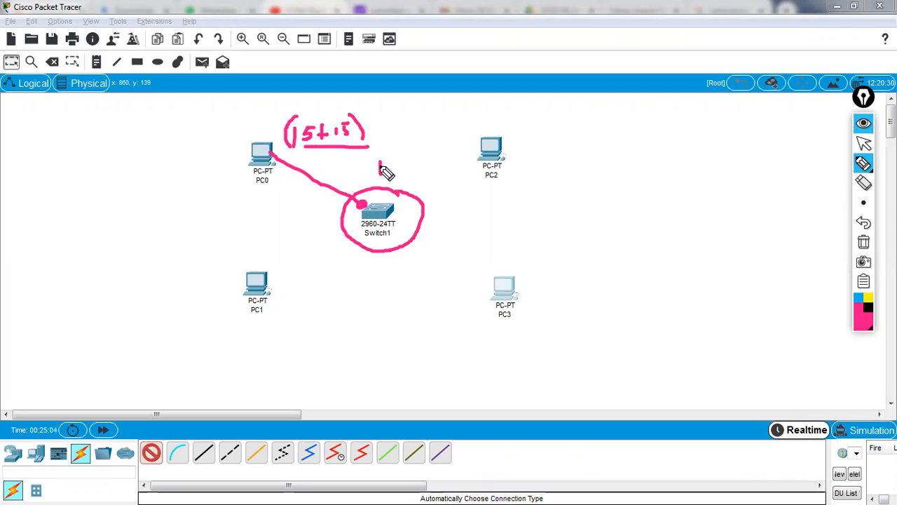
- Write 'FWD' in pink above Switch1
left_click_drag(382, 172, 400, 164)
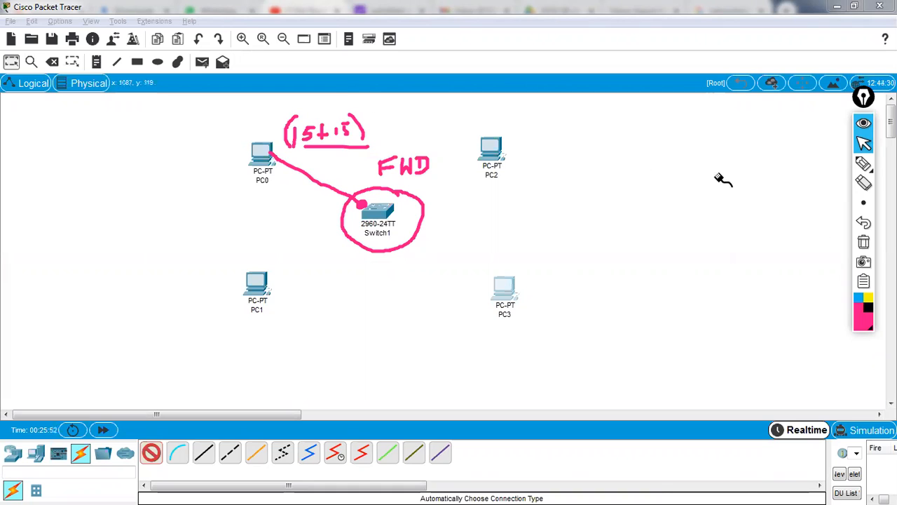
mouse_move(864, 163)
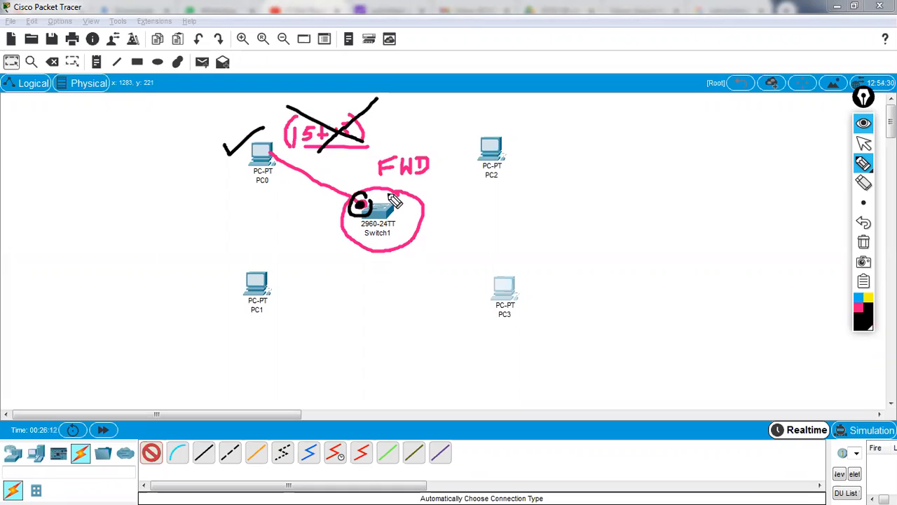
- Circle the FWD note in black, then clear all drawings from the workspace
left_click_drag(371, 147, 452, 179)
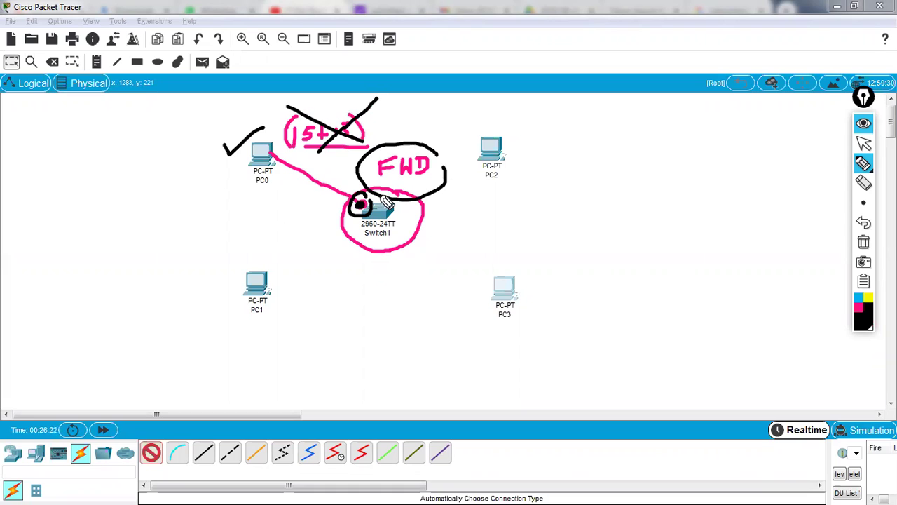
left_click(863, 242)
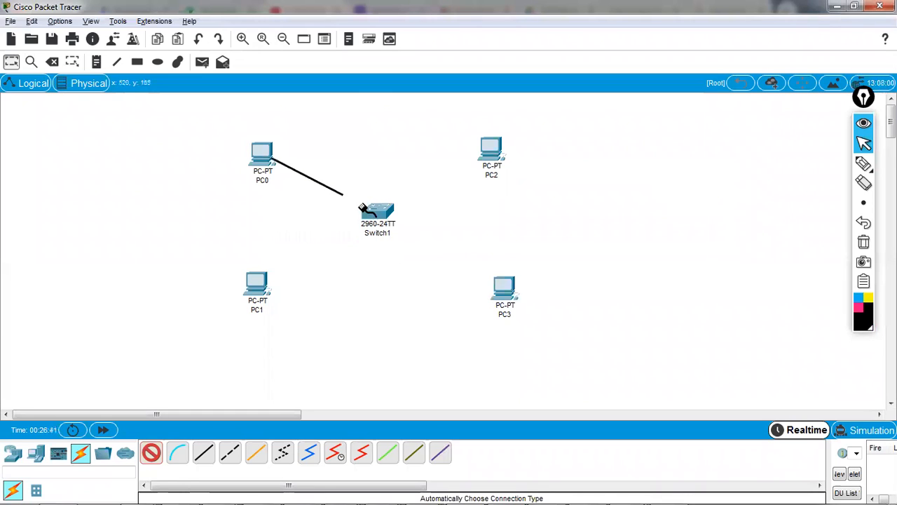
- Connect the PC0 cable to Switch1 Fa0/1 and open Switch1's CLI prompt
left_click(260, 155)
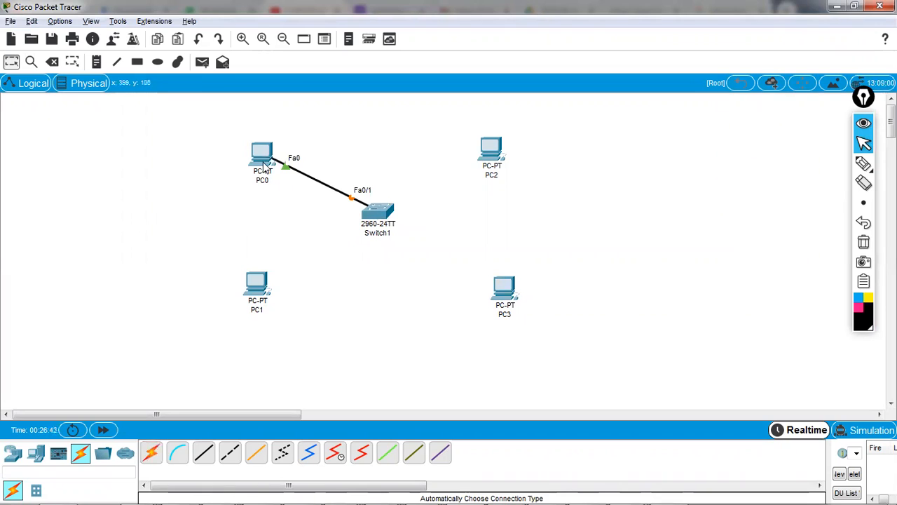
mouse_move(357, 204)
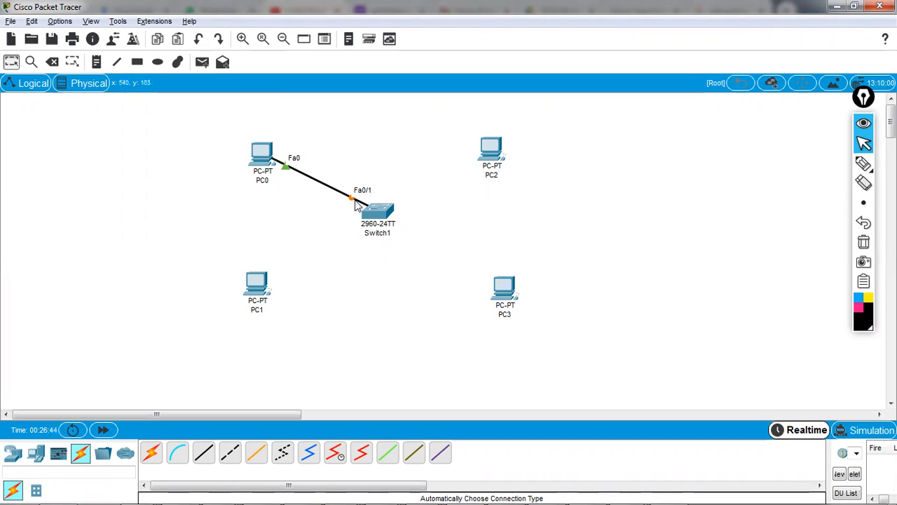
mouse_move(378, 210)
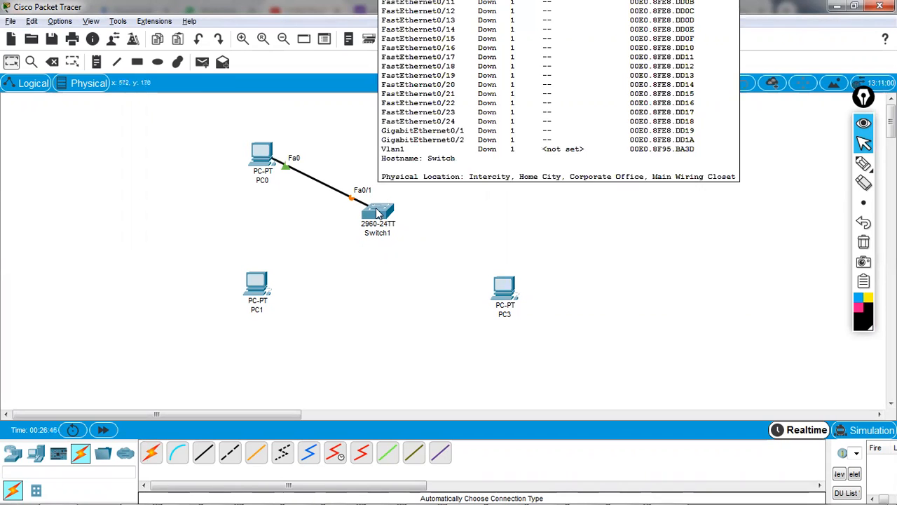
left_click(377, 210)
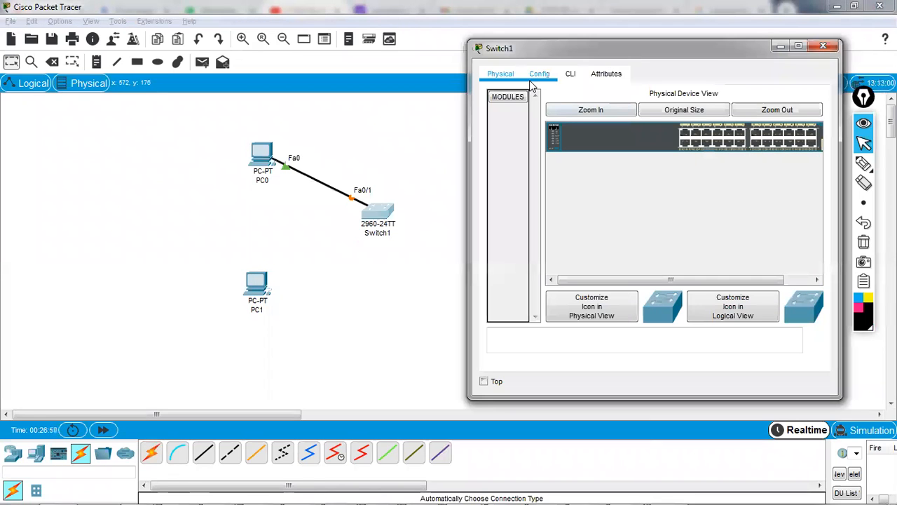
left_click(540, 74)
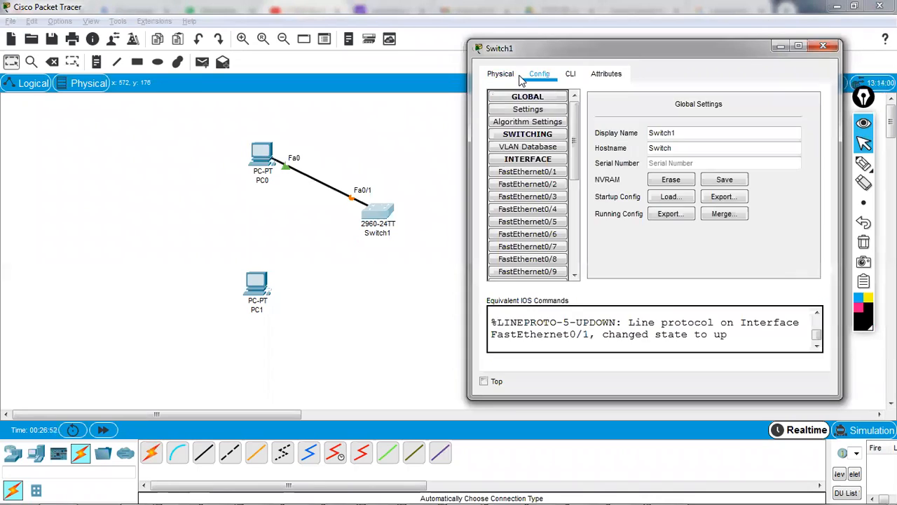
left_click(571, 73)
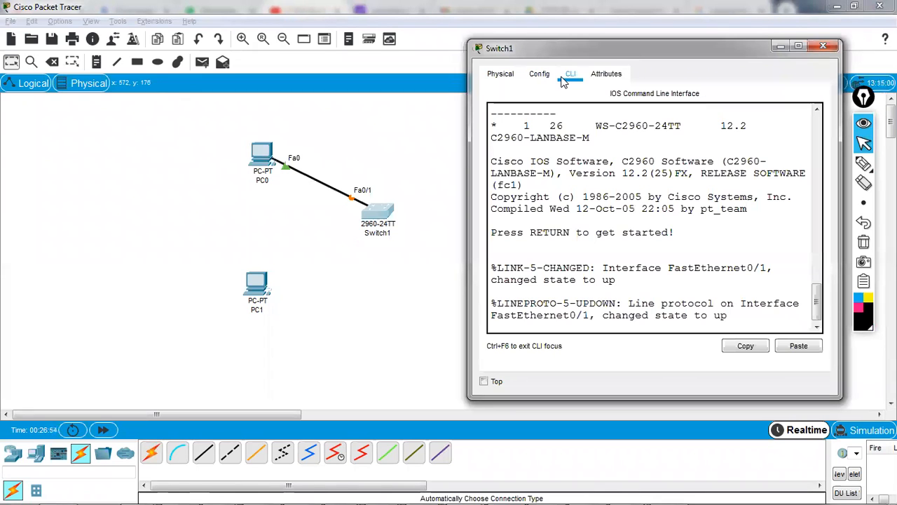
key("Return")
type("s")
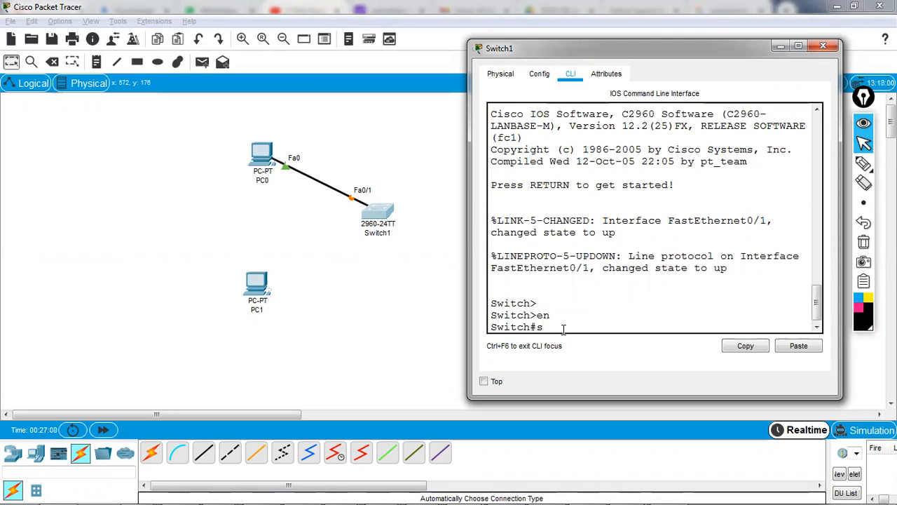
- Run 'sh spanning-tree' to watch Fa0/1 move to forwarding
type("h")
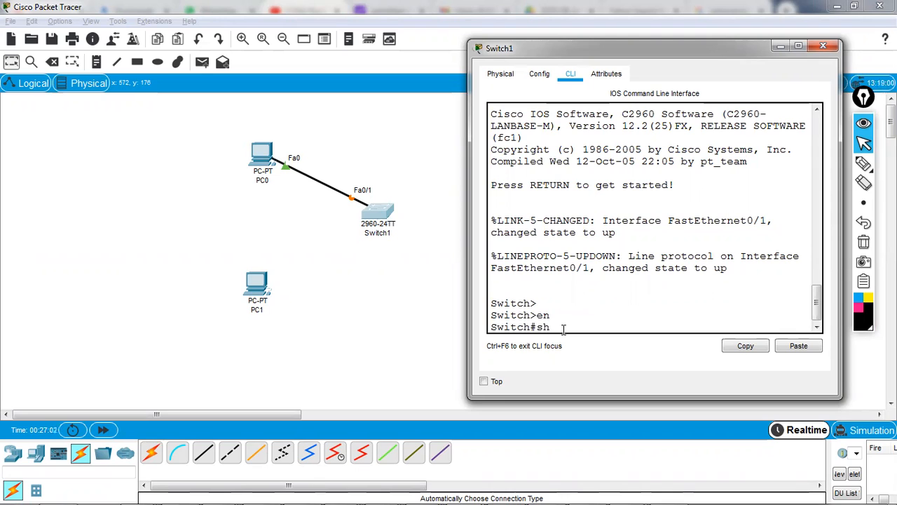
type("spa")
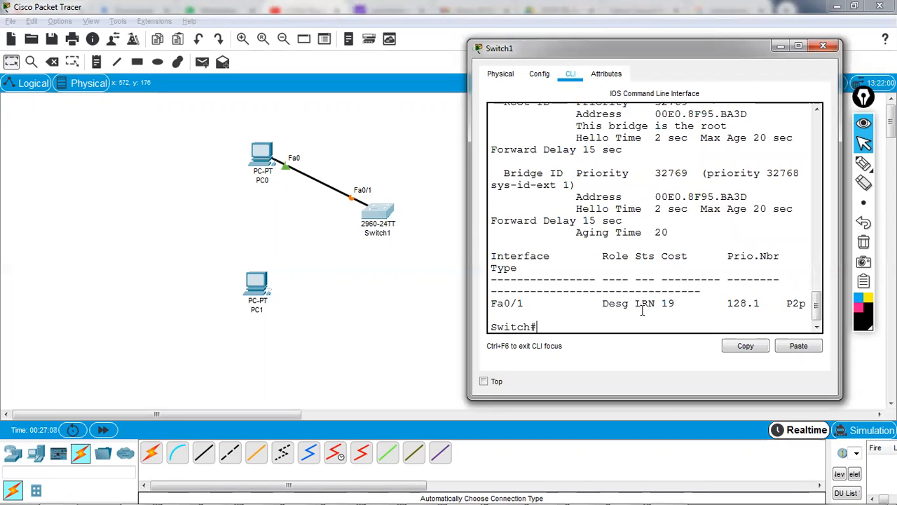
mouse_move(559, 338)
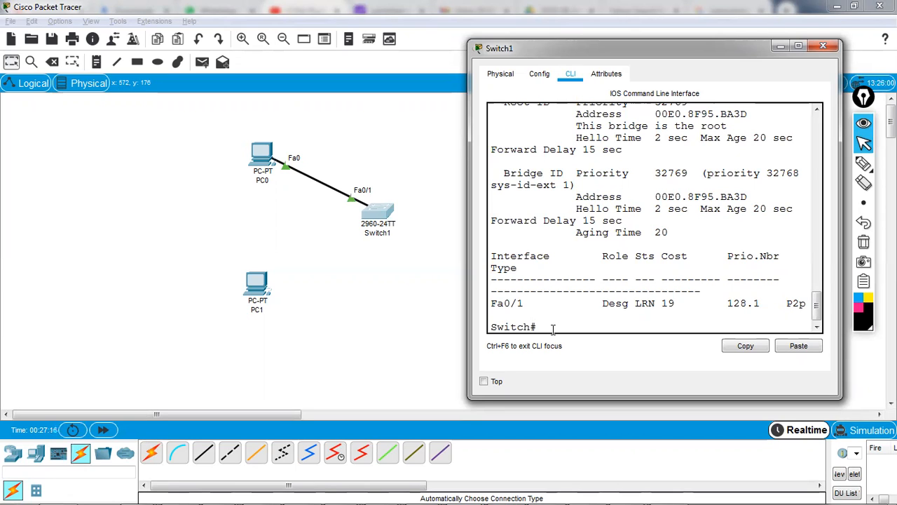
type("sh spanning-tree")
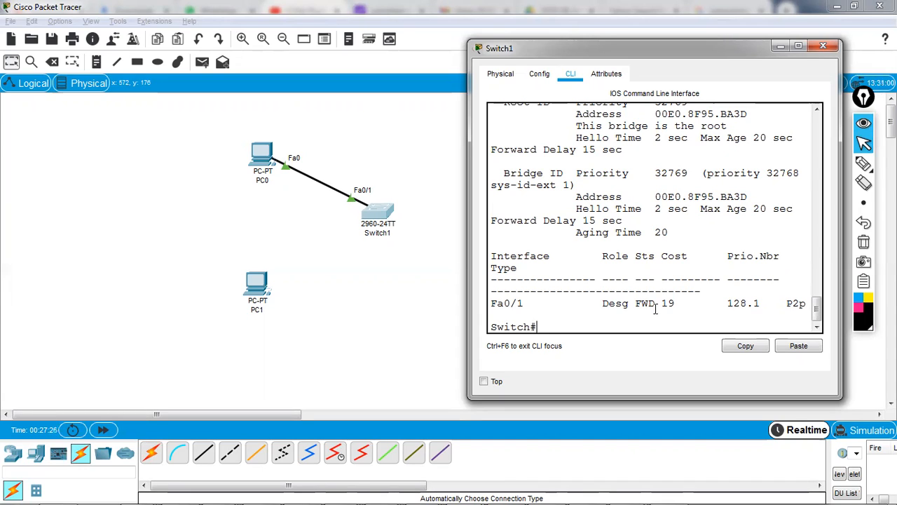
mouse_move(330, 236)
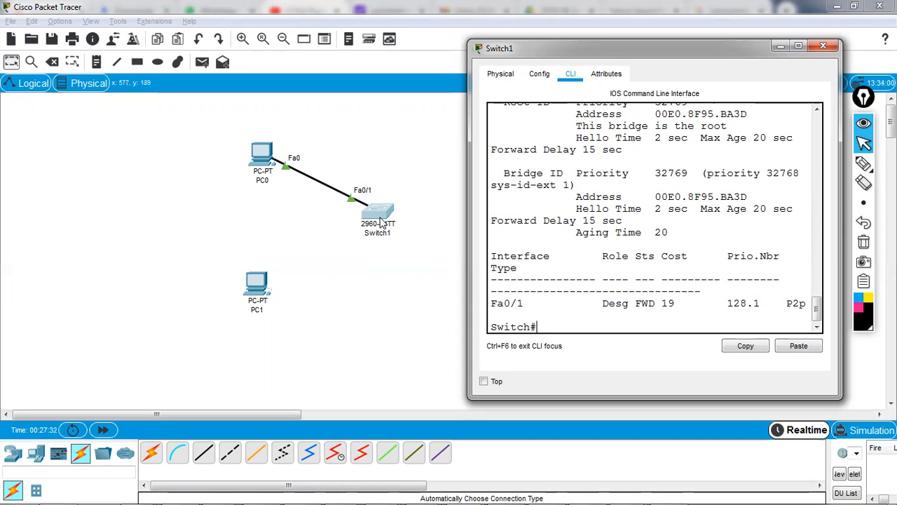
- Return to the topology and reopen Switch1's window to see Fa0/2 come up
left_click(823, 44)
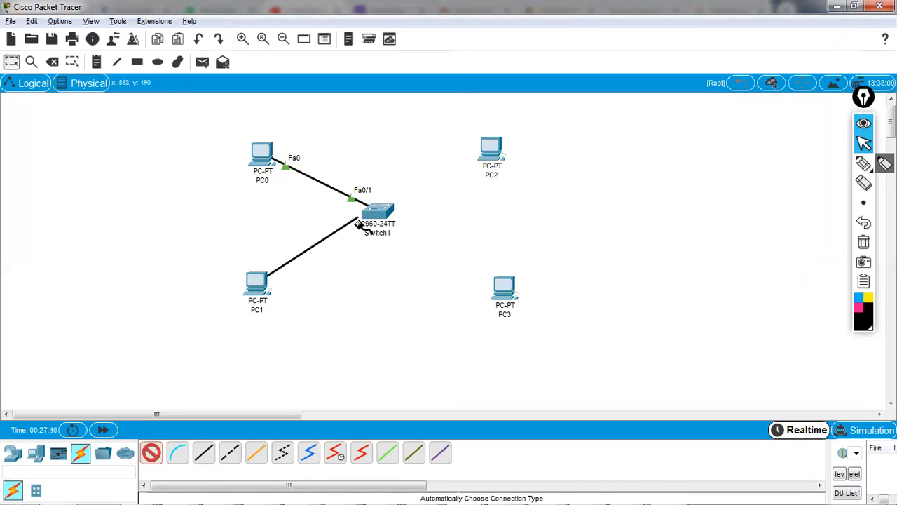
mouse_move(371, 214)
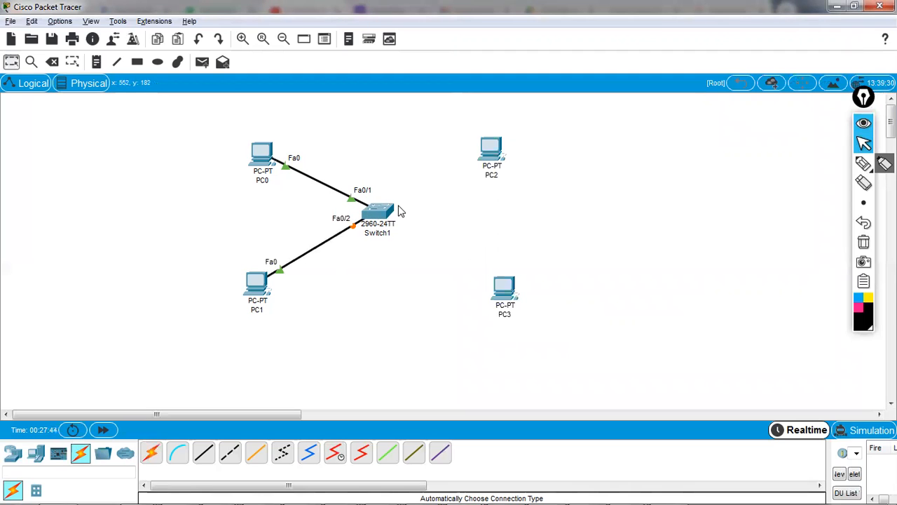
left_click(377, 210)
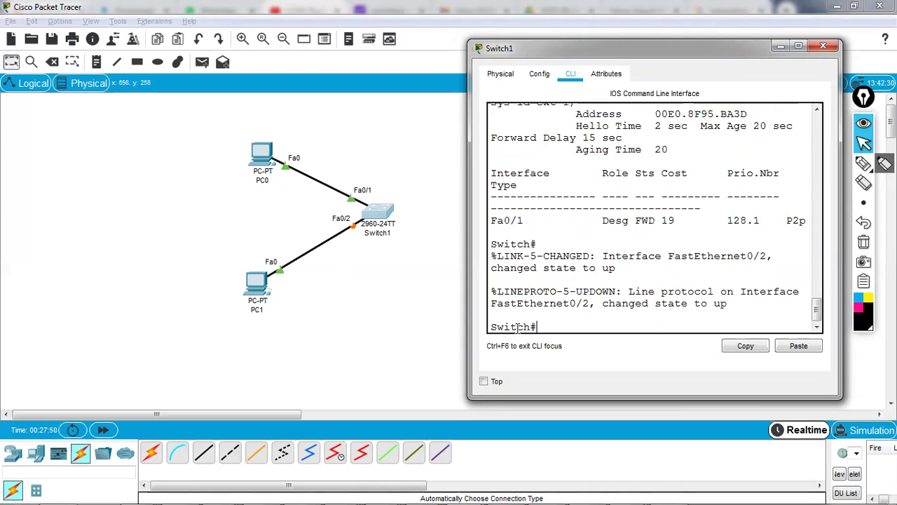
- Rerun 'sh spanning-tree' until Fa0/2 shows FWD, then close Switch1's window
type("sh spanning-tree")
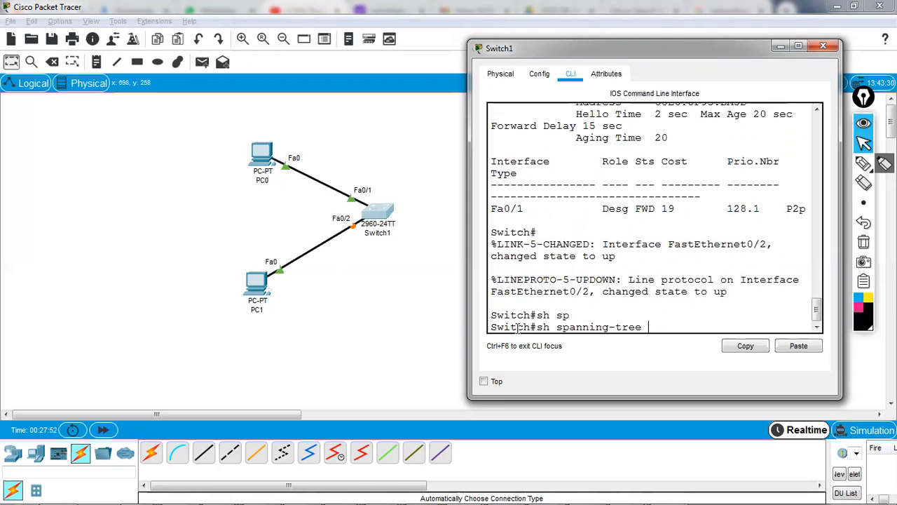
key("Enter")
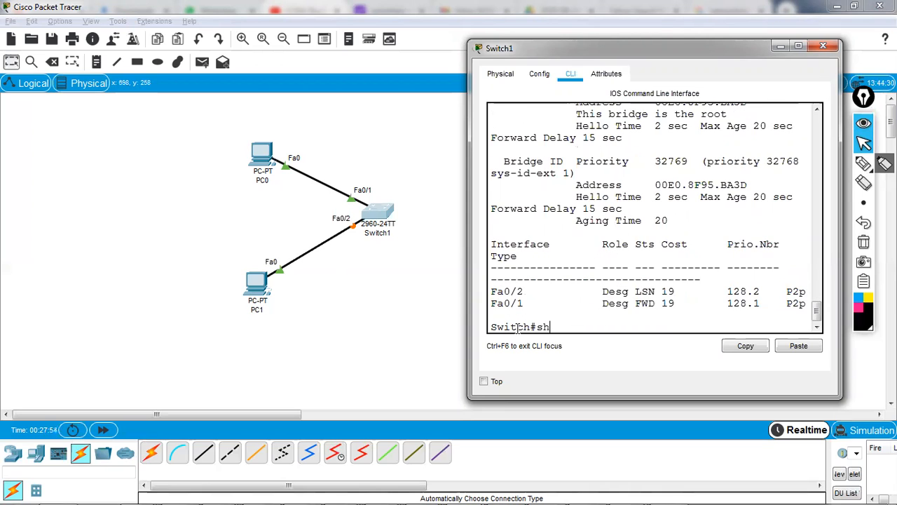
key("BackSpace")
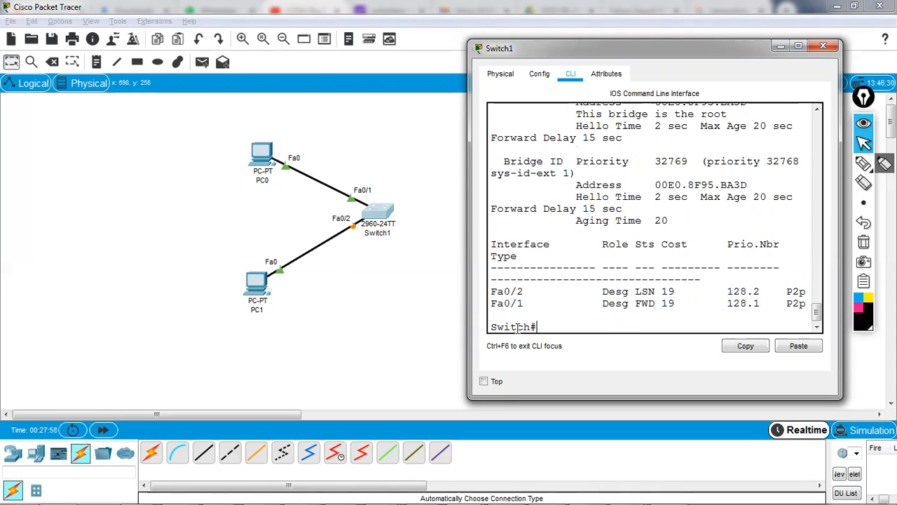
type("s")
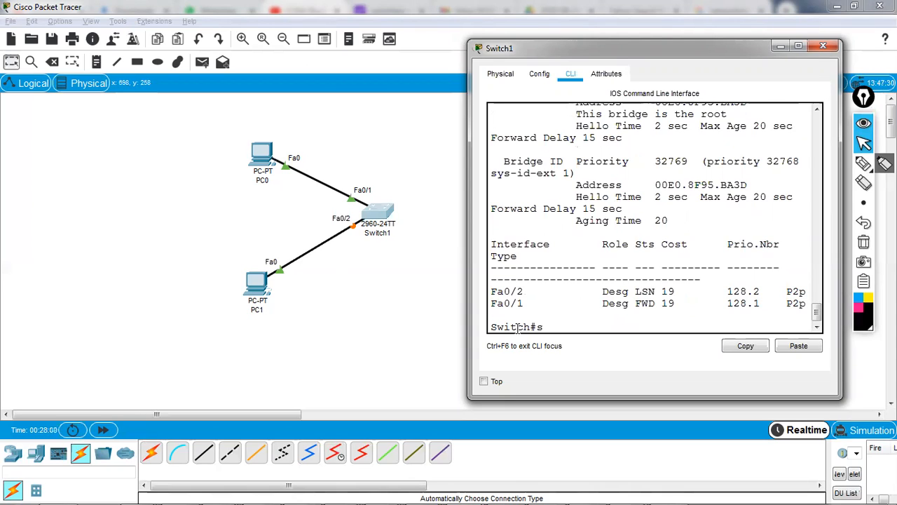
type("h sh")
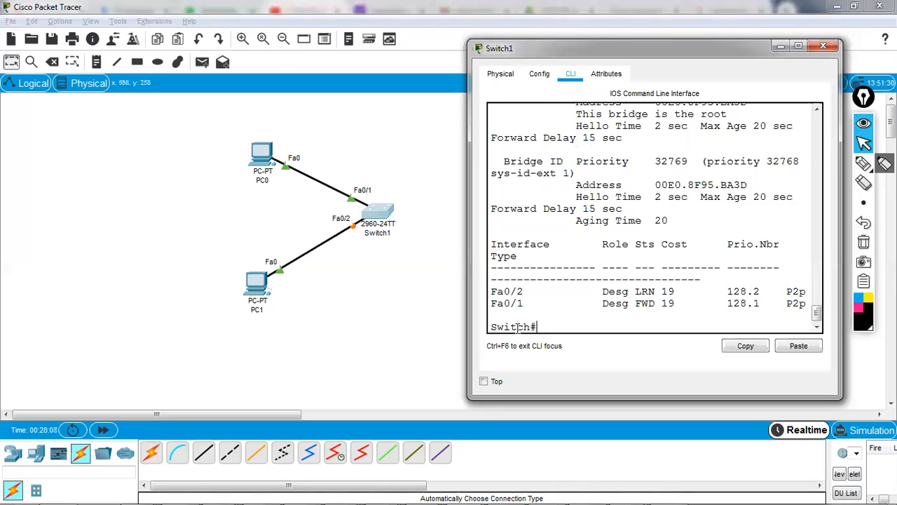
type("s")
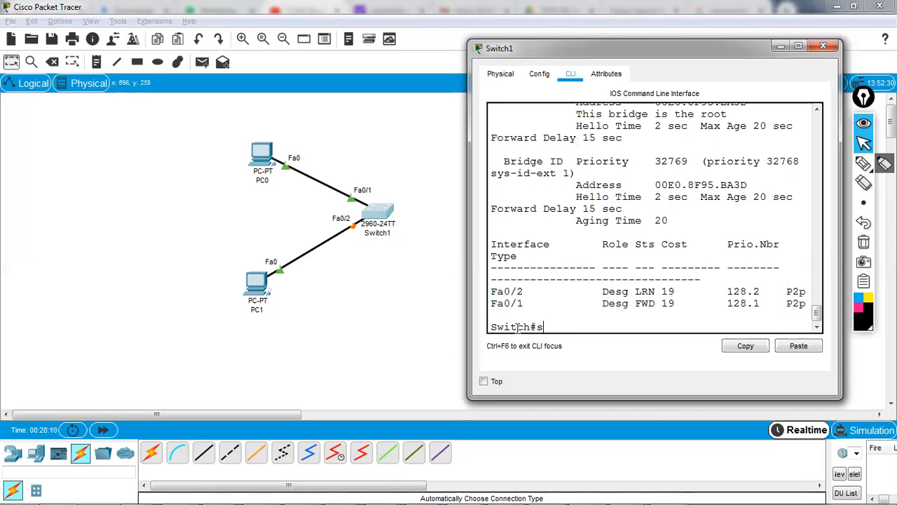
type("sh spanning-tree")
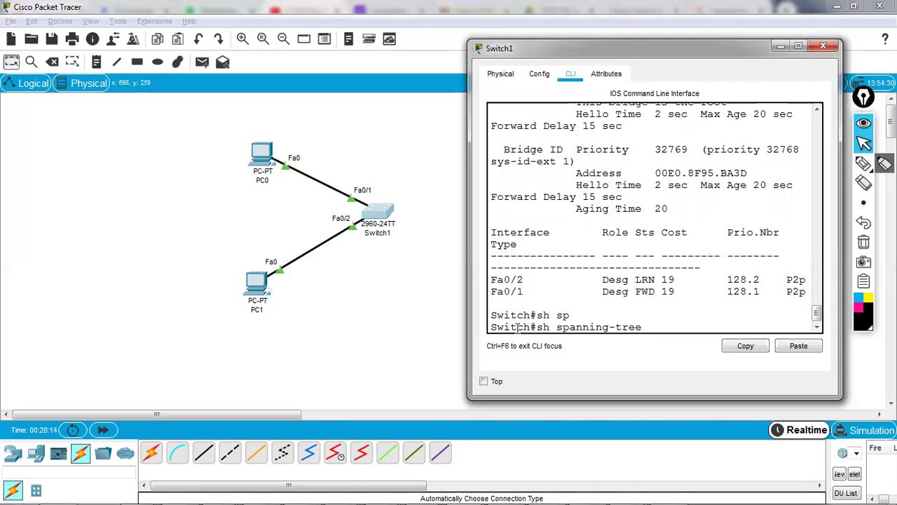
key("Return")
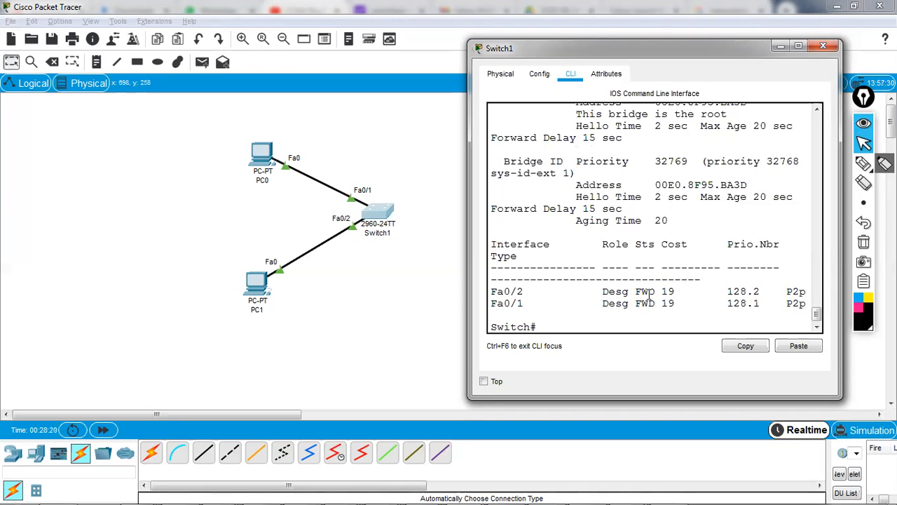
left_click(822, 44)
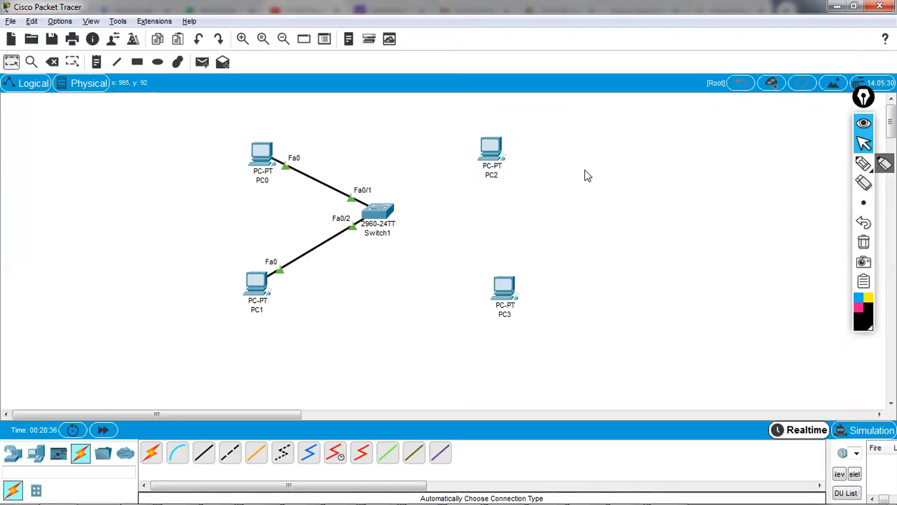
- With the pen, circle PC0 and sketch lines from Switch1 to new devices
left_click(863, 164)
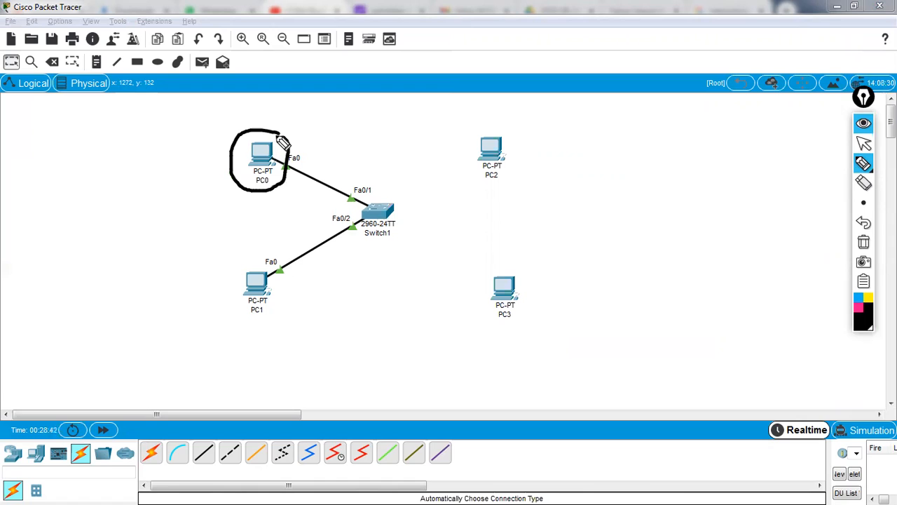
left_click_drag(340, 188, 428, 245)
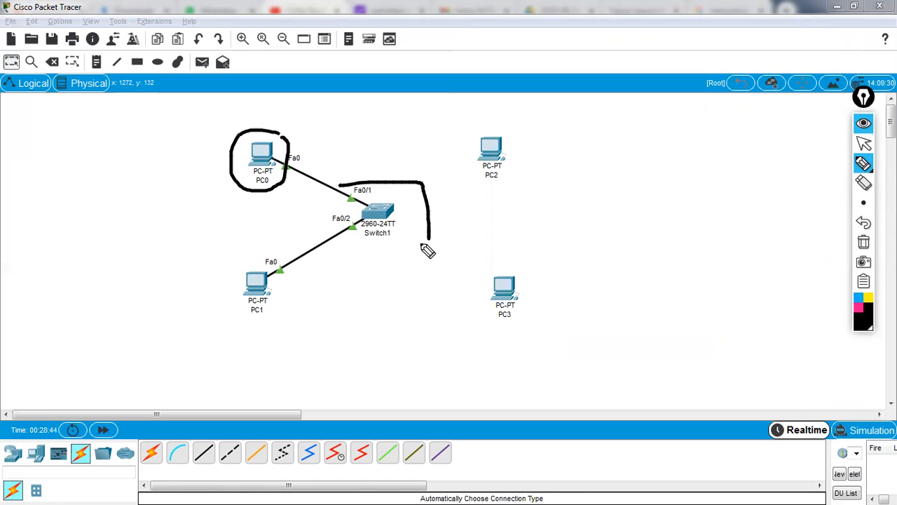
left_click_drag(427, 245, 308, 162)
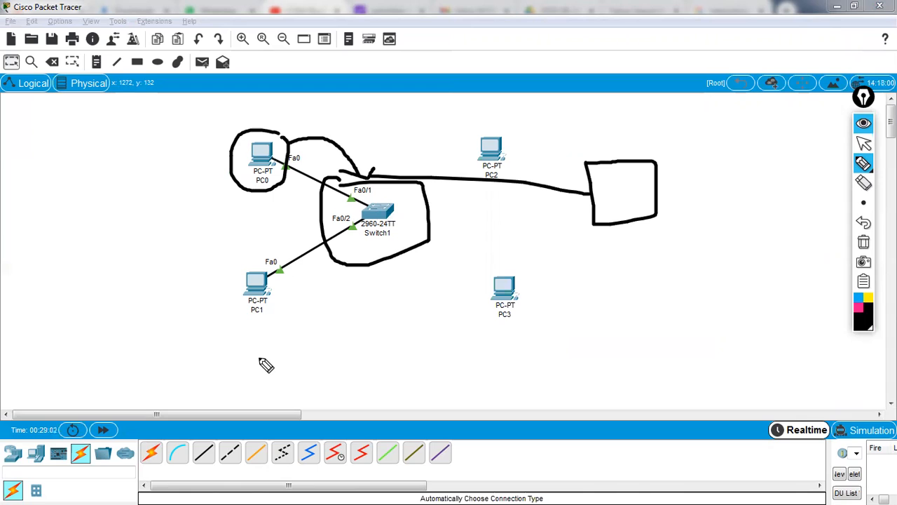
mouse_move(276, 368)
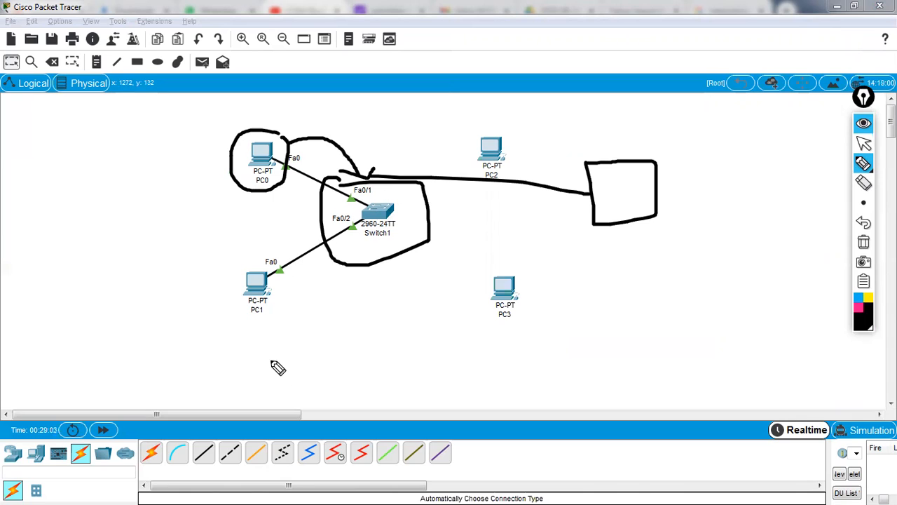
left_click_drag(273, 357, 295, 375)
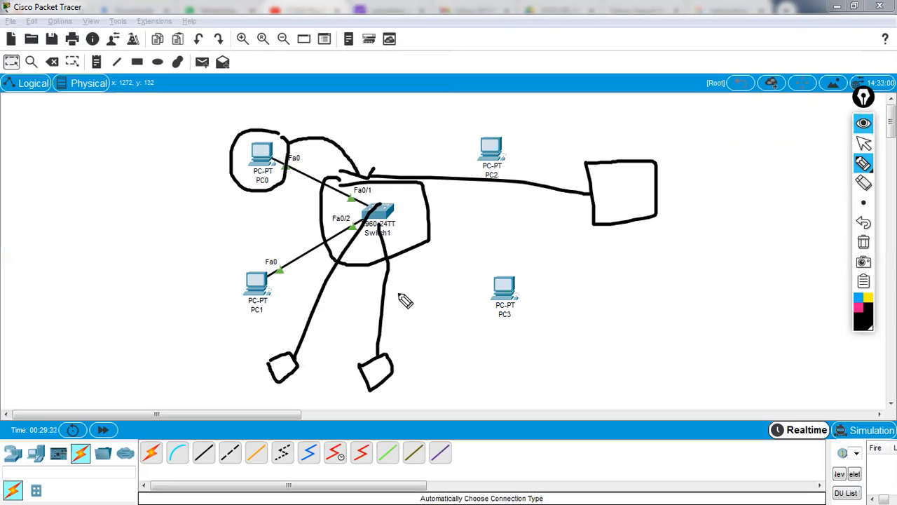
mouse_move(637, 184)
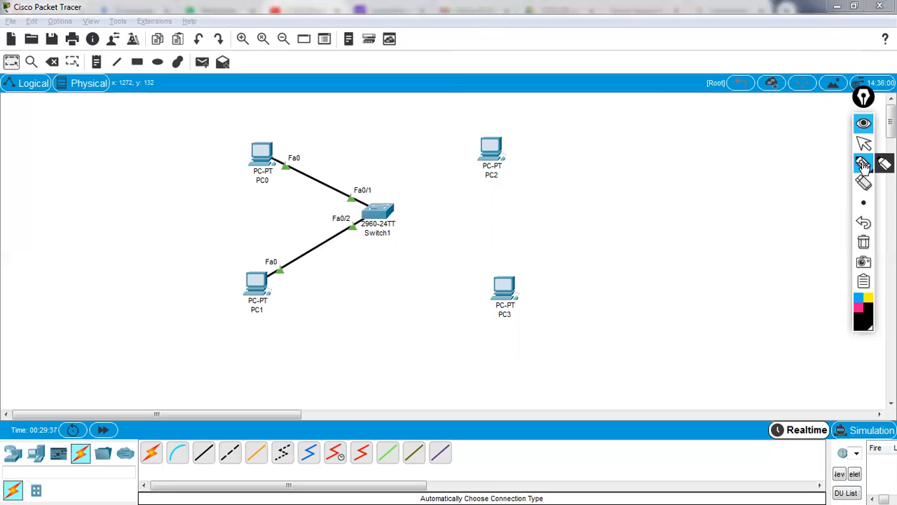
- Clear the pen drawings and reopen Switch1's configuration window
left_click(864, 143)
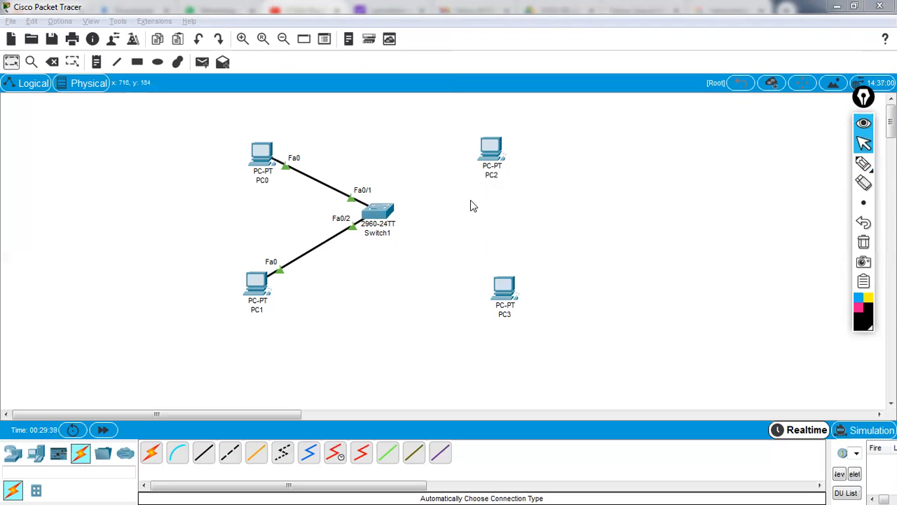
mouse_move(366, 212)
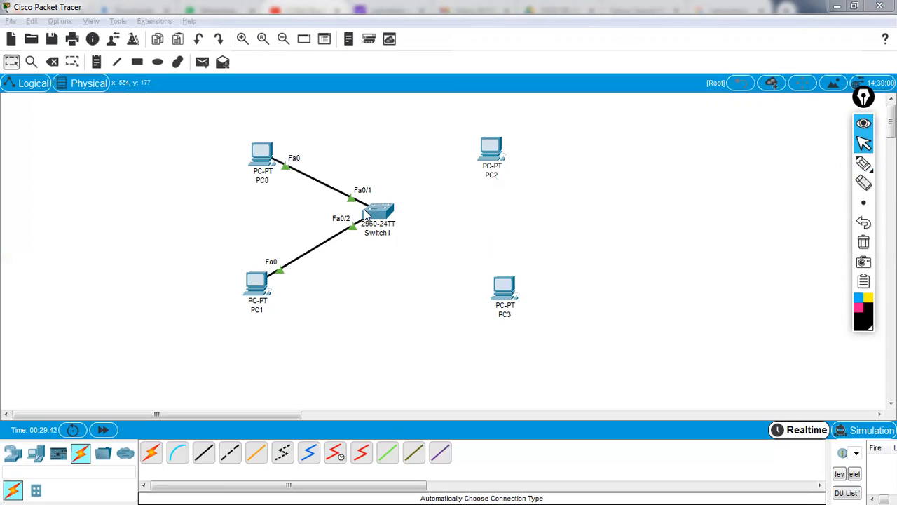
mouse_move(379, 214)
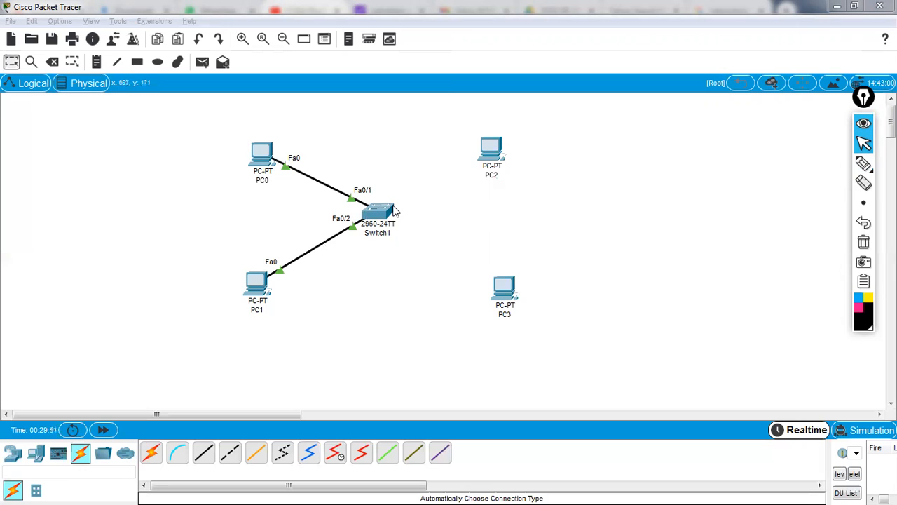
mouse_move(382, 214)
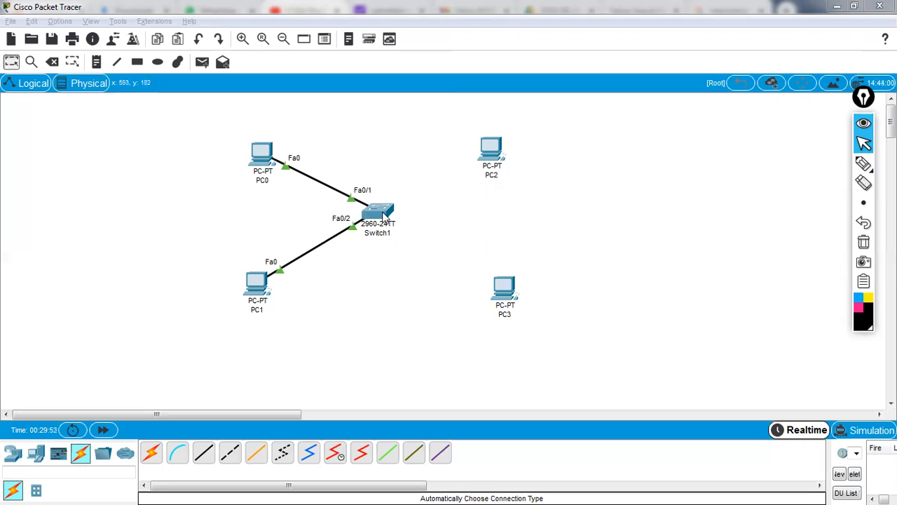
left_click(376, 214)
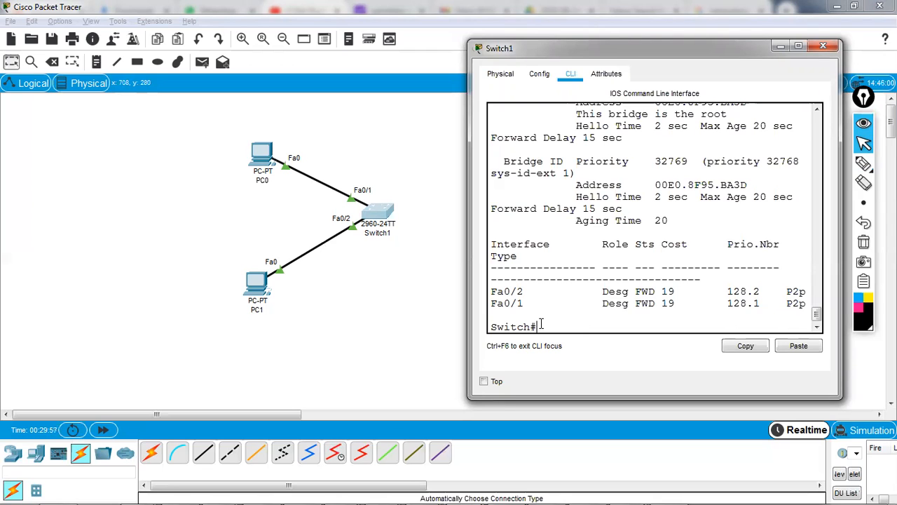
- In global config, select interface range Fa0/1-5 and make them access ports
type("conf")
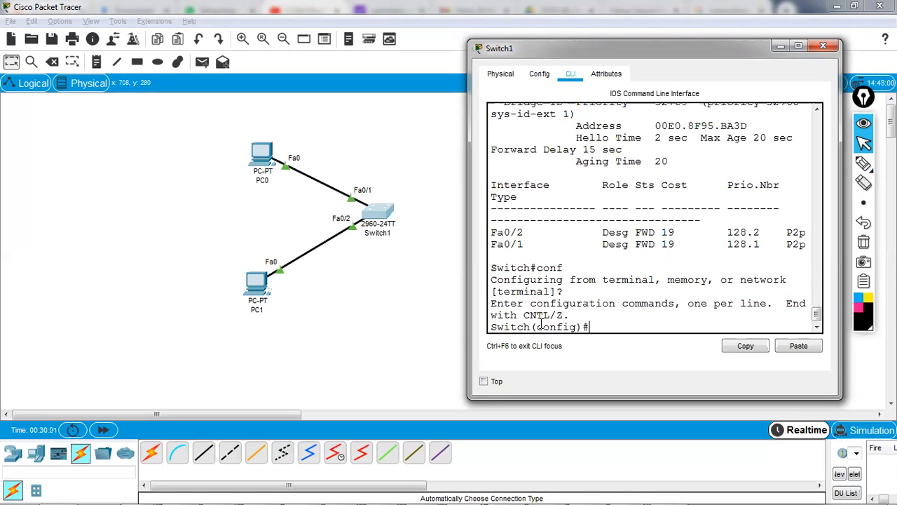
type("interface")
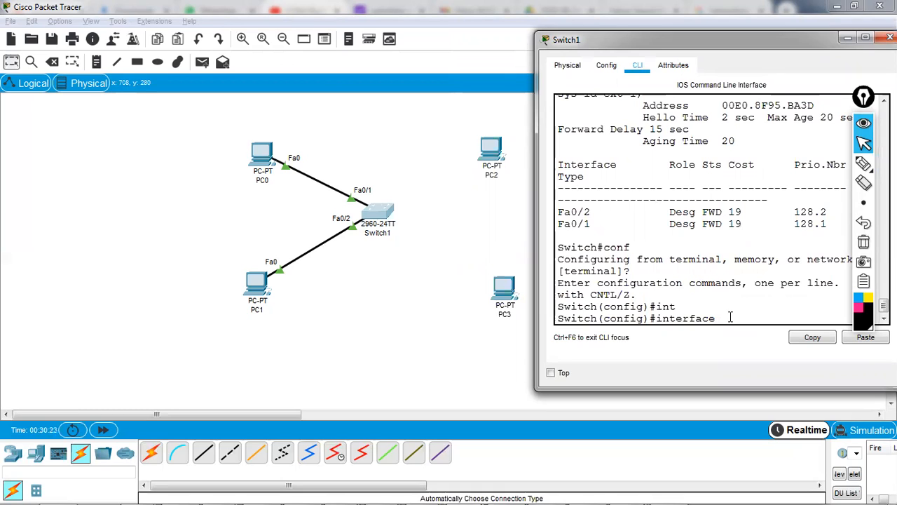
type("range fastEthernet")
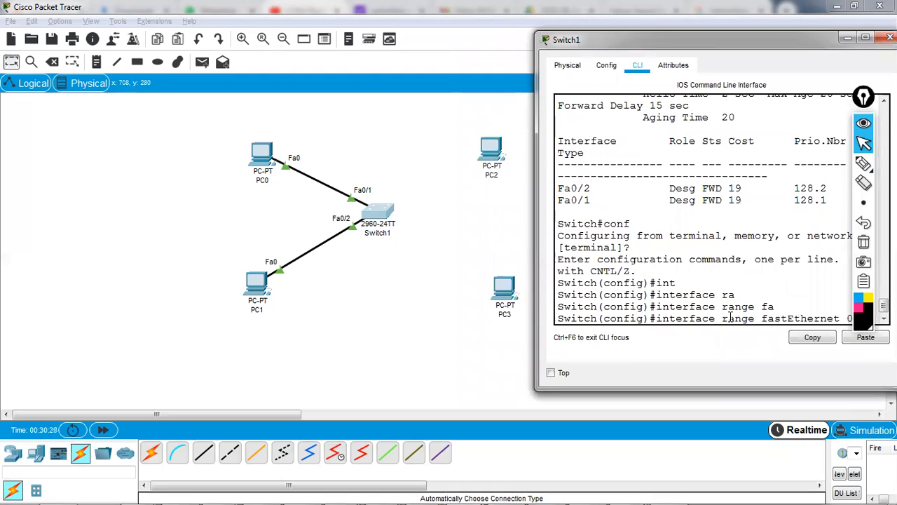
type("0/1-5")
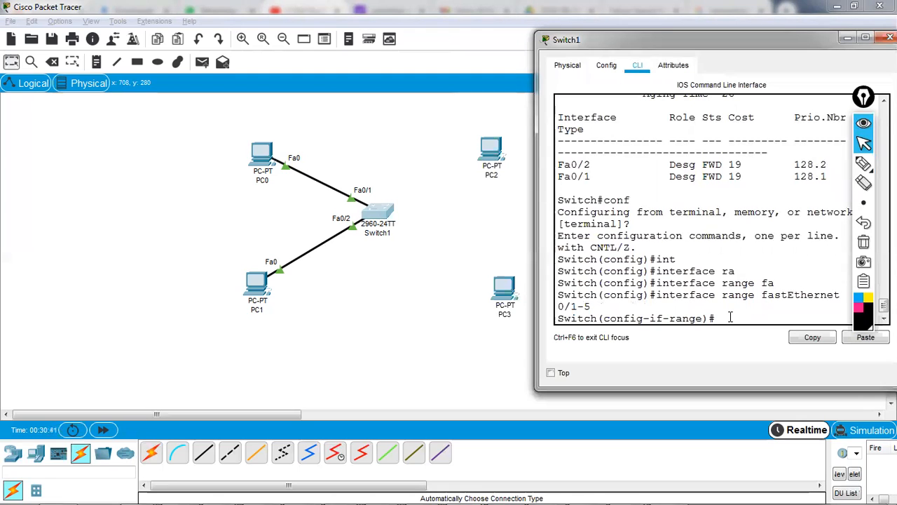
type("ac")
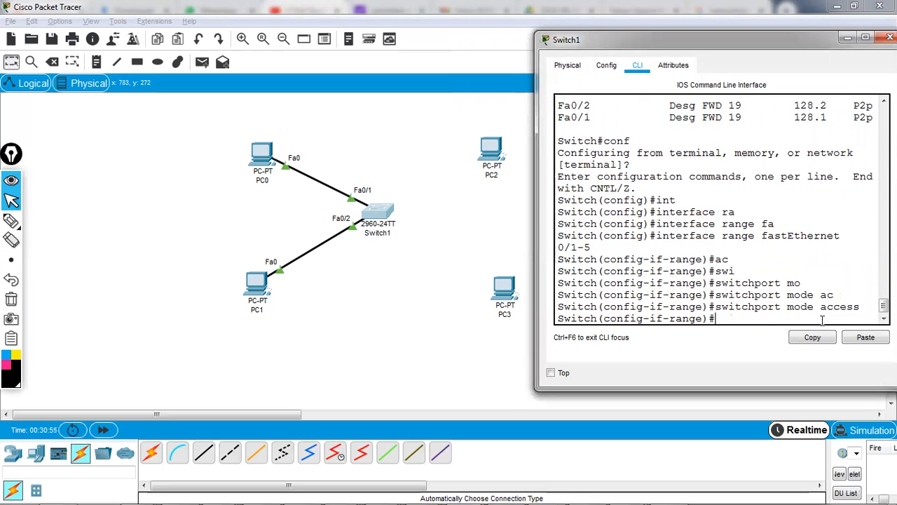
- Enter 'spanning-tree portfast' on the range to enable PortFast
type("spa")
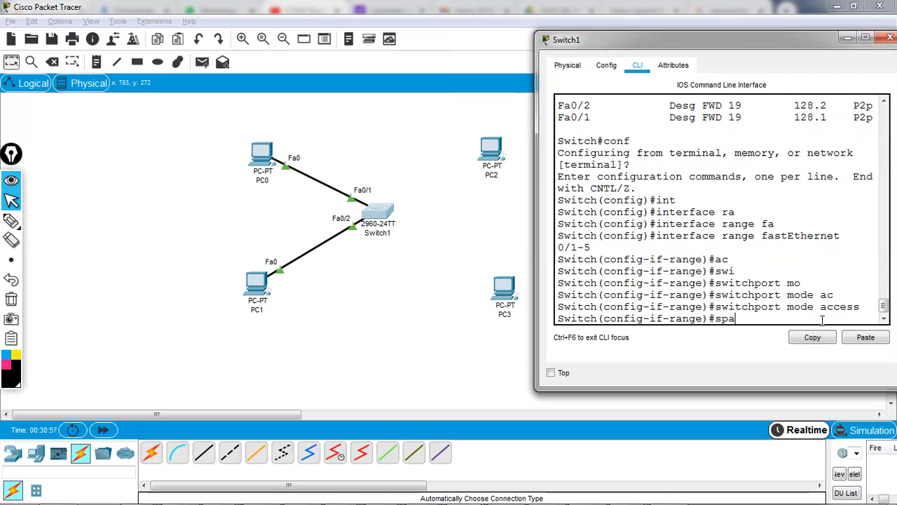
type("nning-tree")
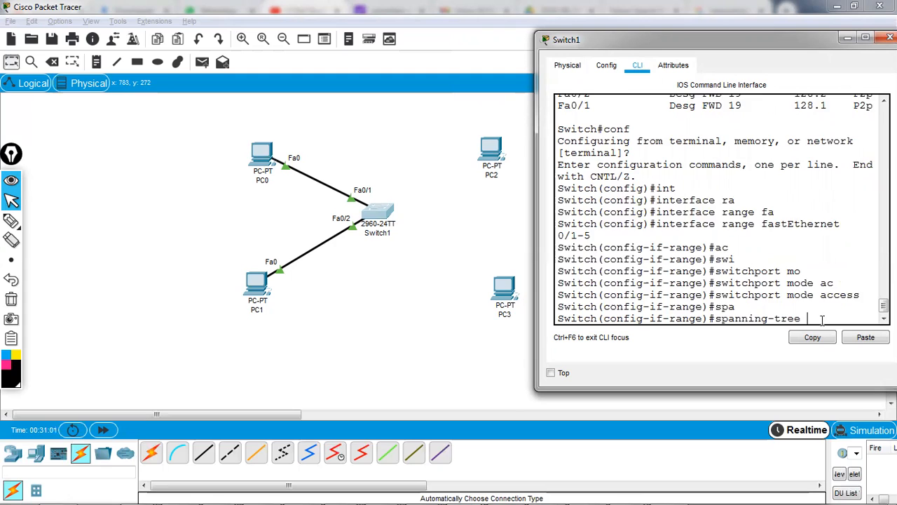
type("?")
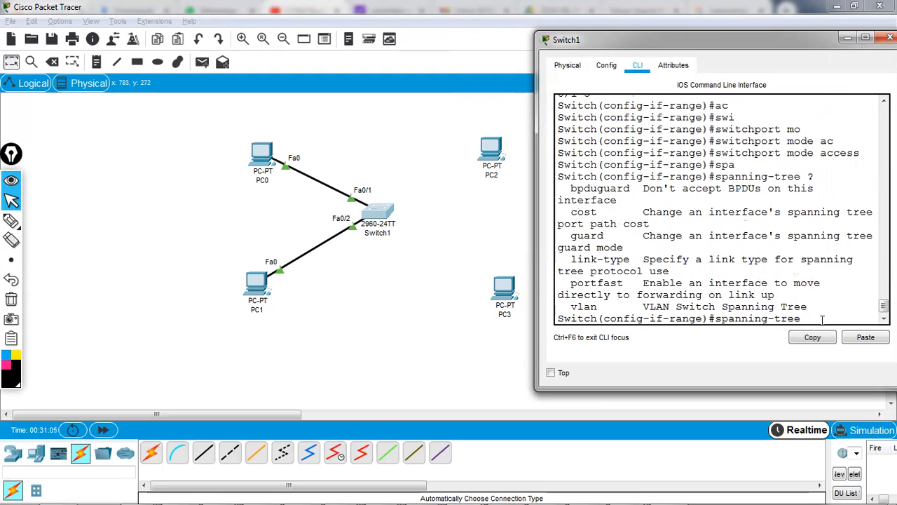
type("p")
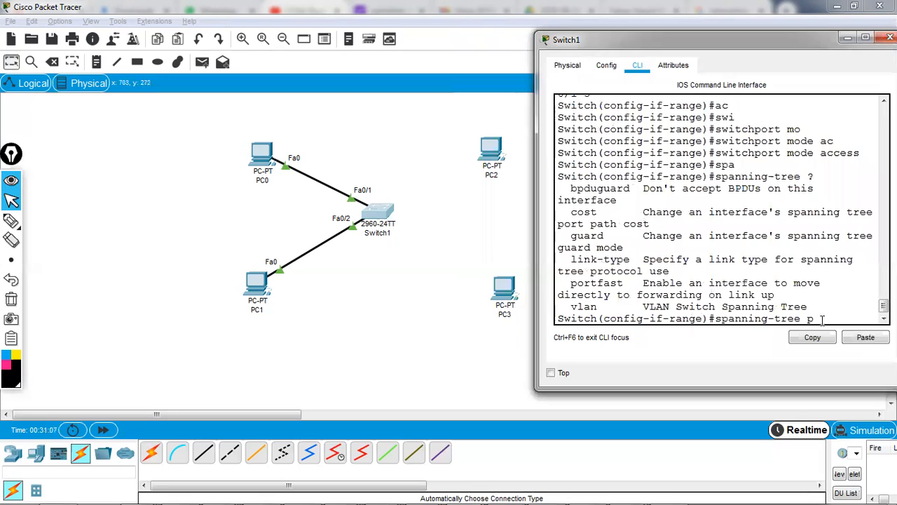
type("ortfast")
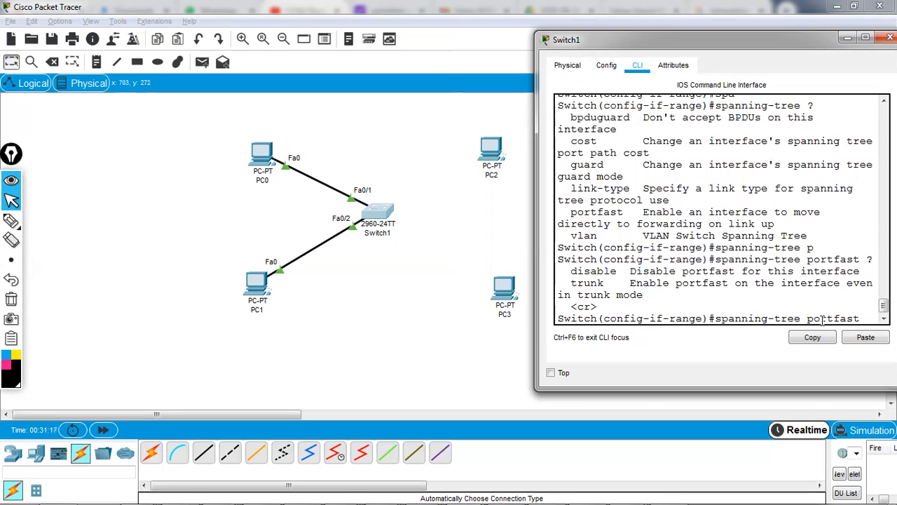
key("Return")
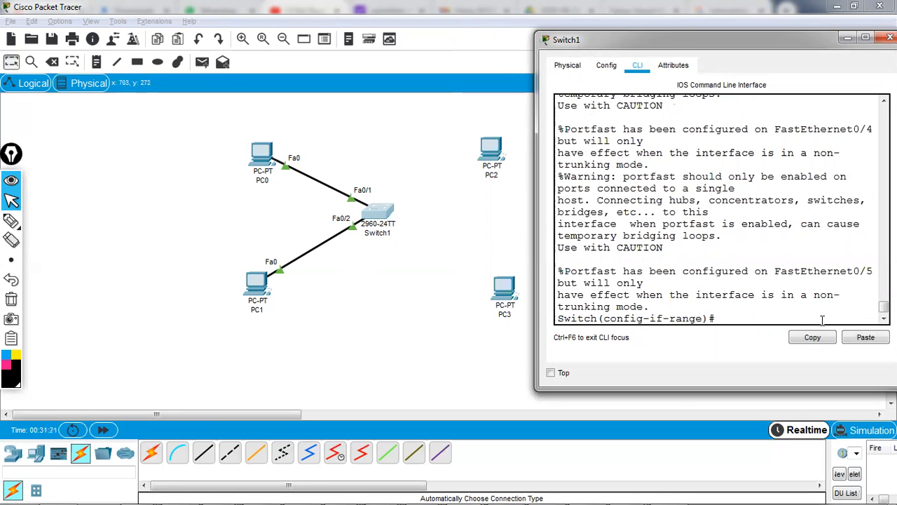
mouse_move(530, 172)
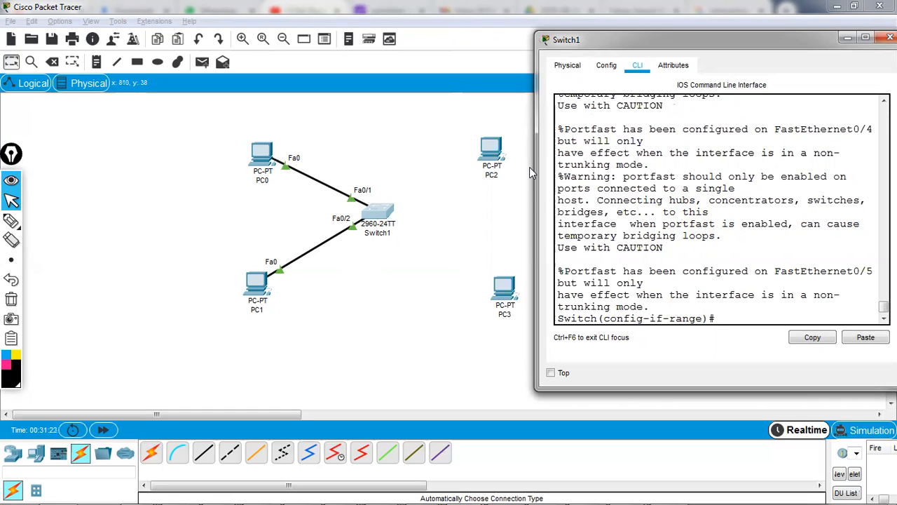
mouse_move(12, 204)
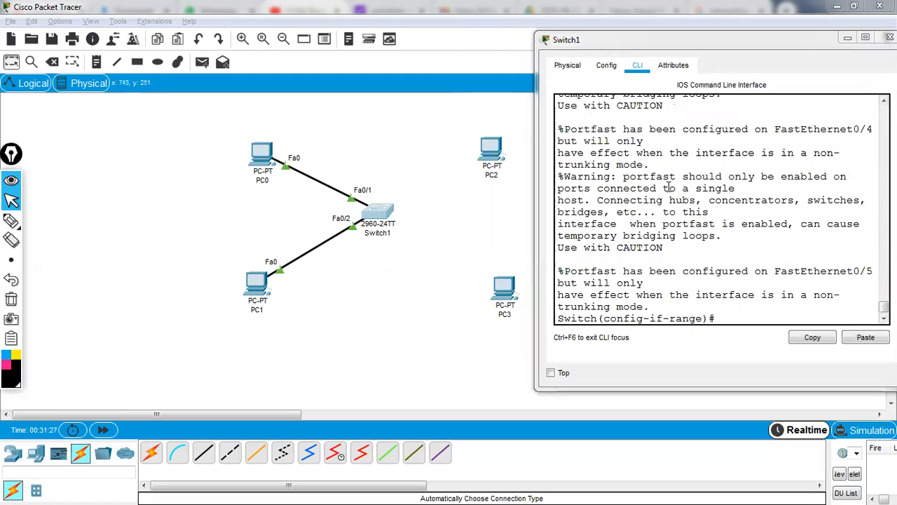
mouse_move(12, 220)
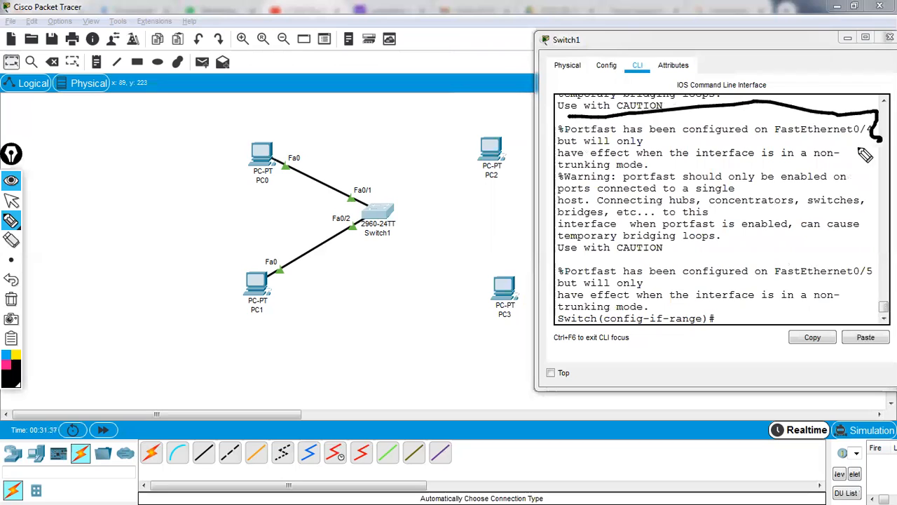
mouse_move(764, 160)
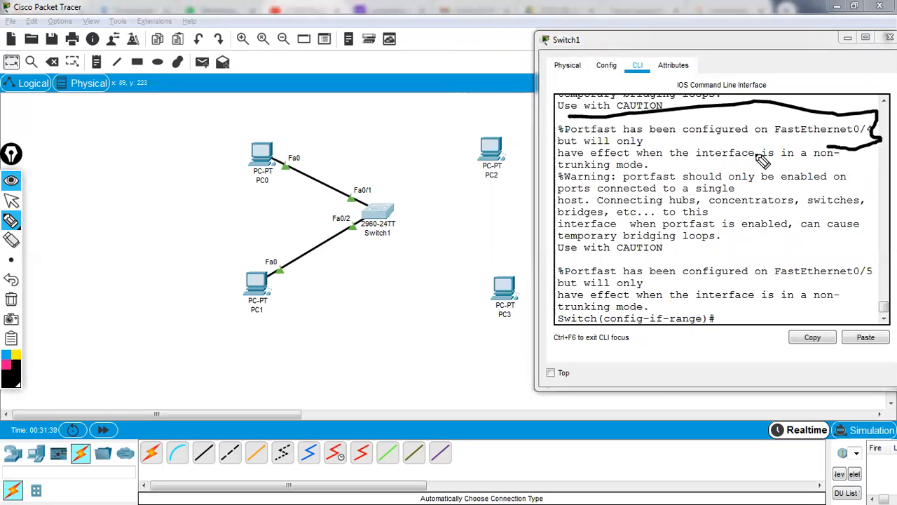
mouse_move(736, 138)
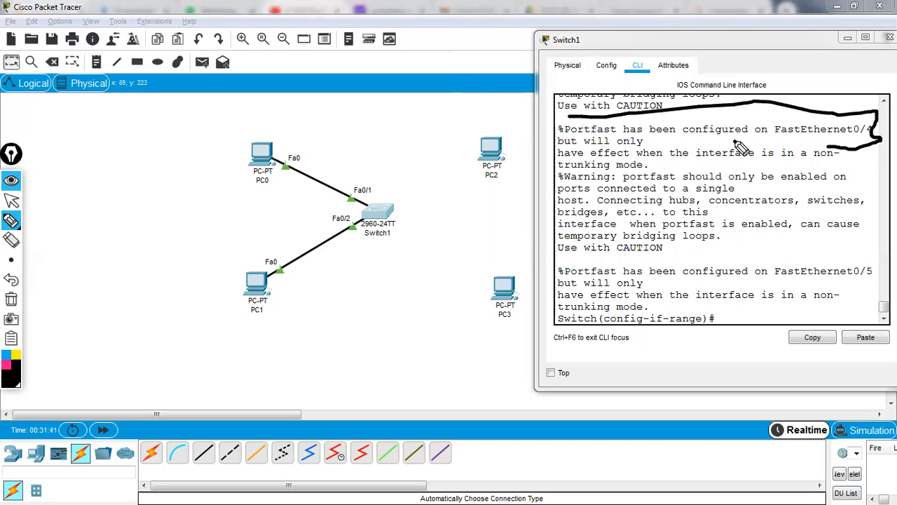
mouse_move(855, 168)
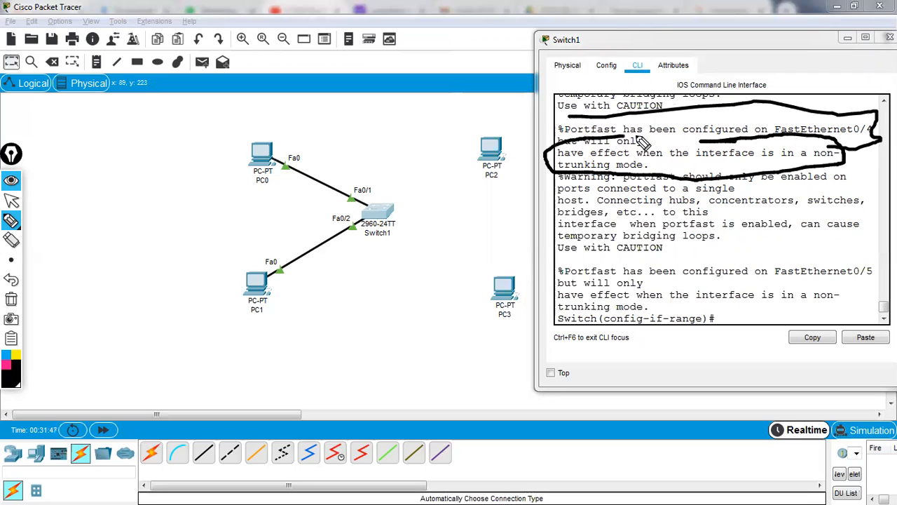
mouse_move(707, 149)
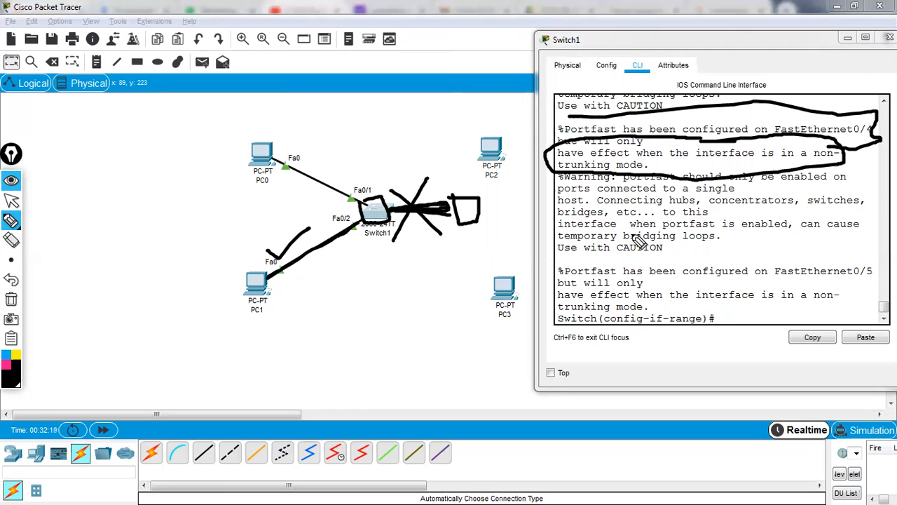
mouse_move(592, 212)
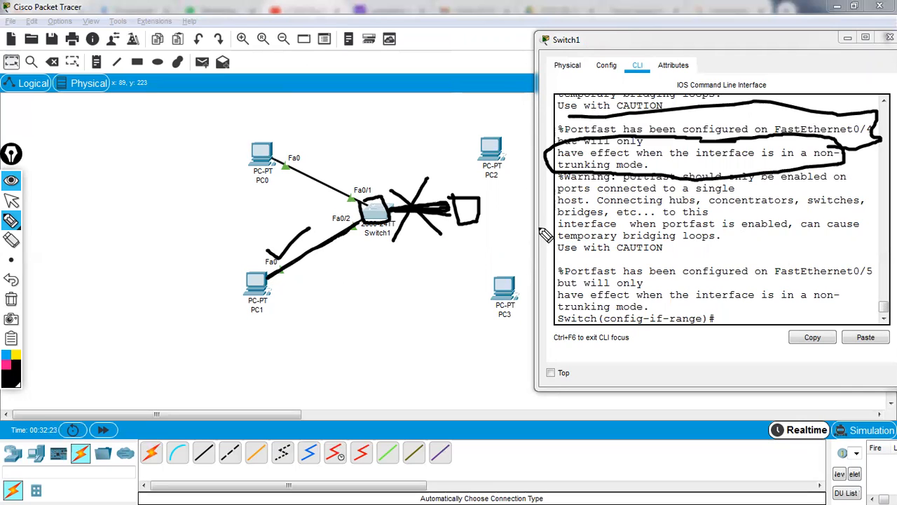
mouse_move(666, 207)
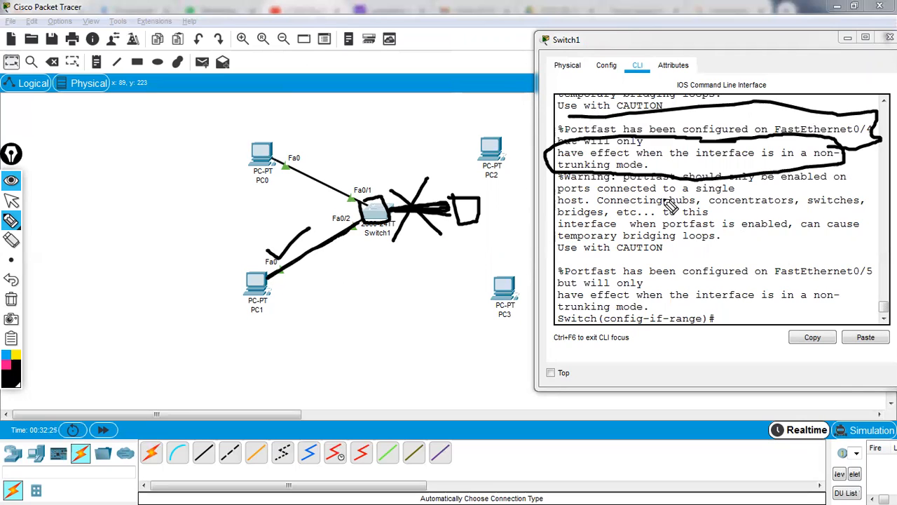
mouse_move(767, 214)
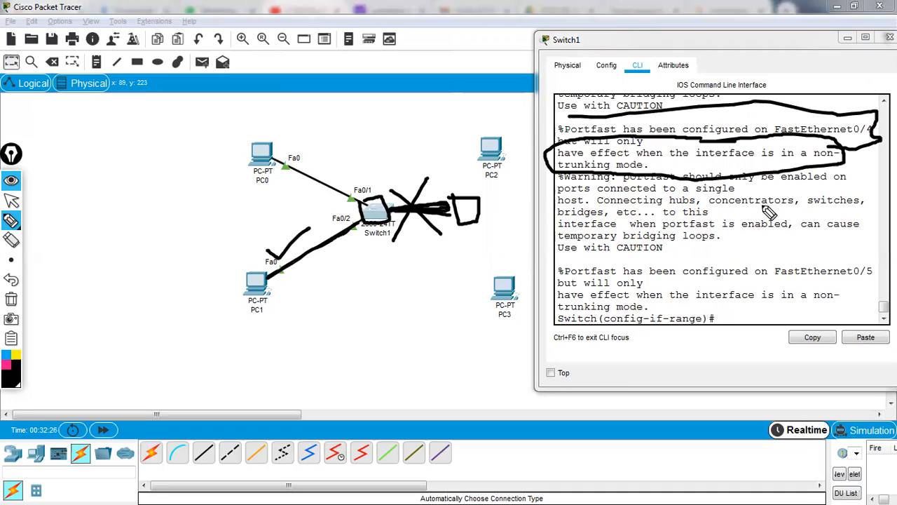
mouse_move(655, 221)
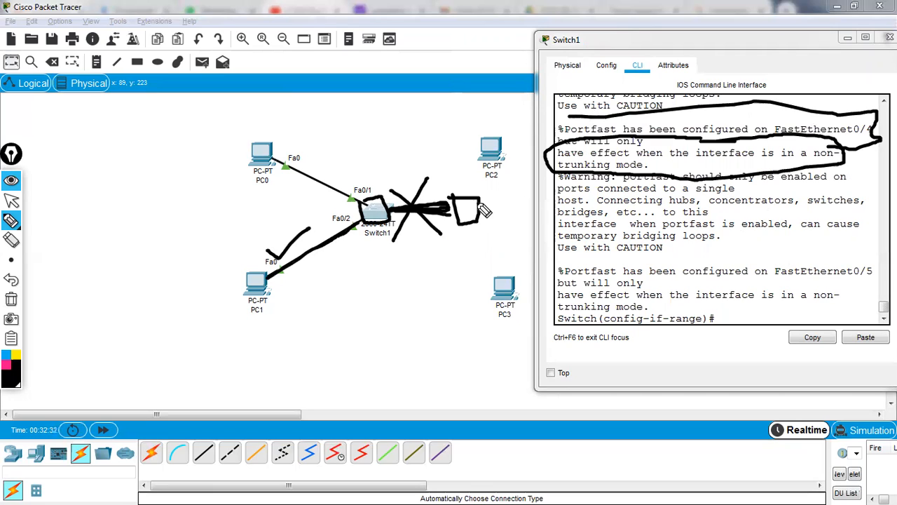
mouse_move(501, 197)
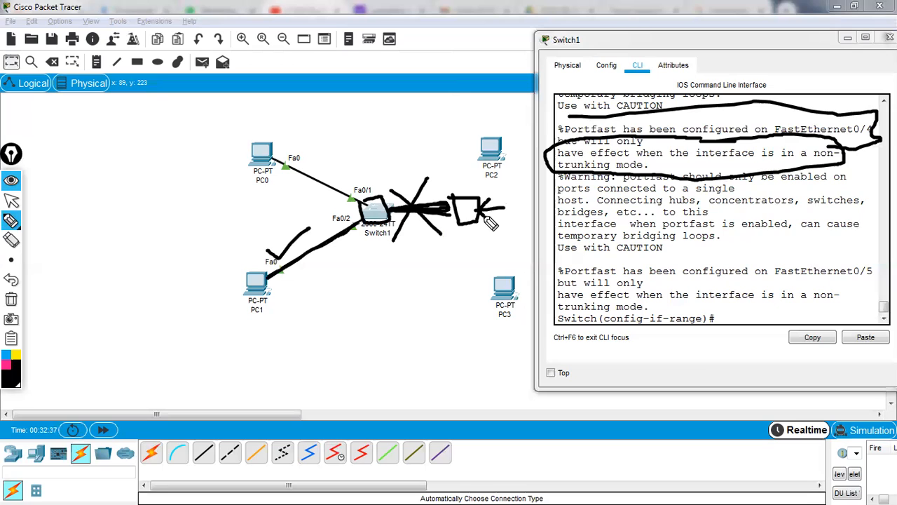
mouse_move(662, 230)
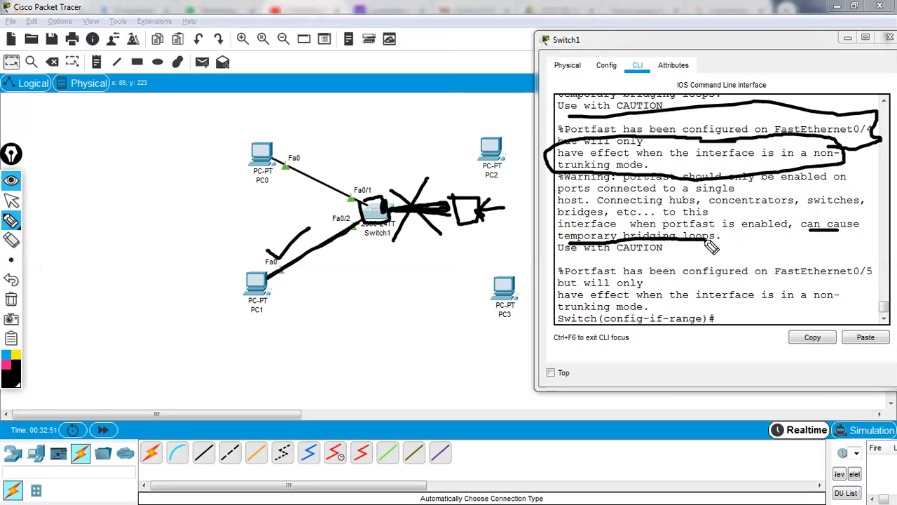
mouse_move(398, 238)
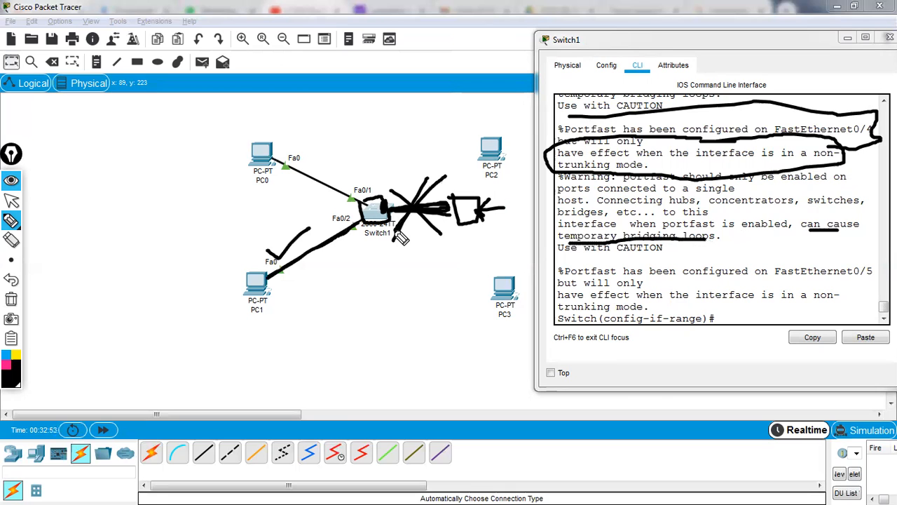
mouse_move(378, 214)
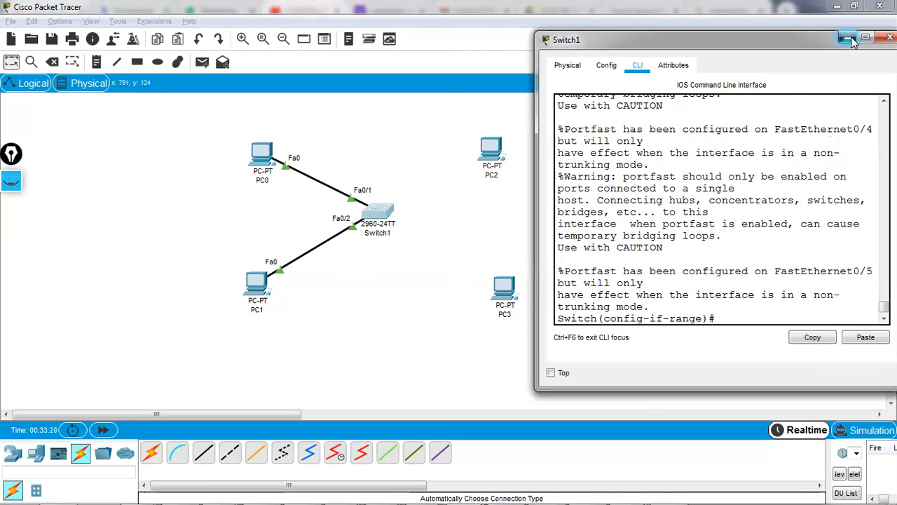
- Hide Switch1's command window, then bring Switch1's configuration window back up once PC2 is on Fa0/3
left_click(839, 40)
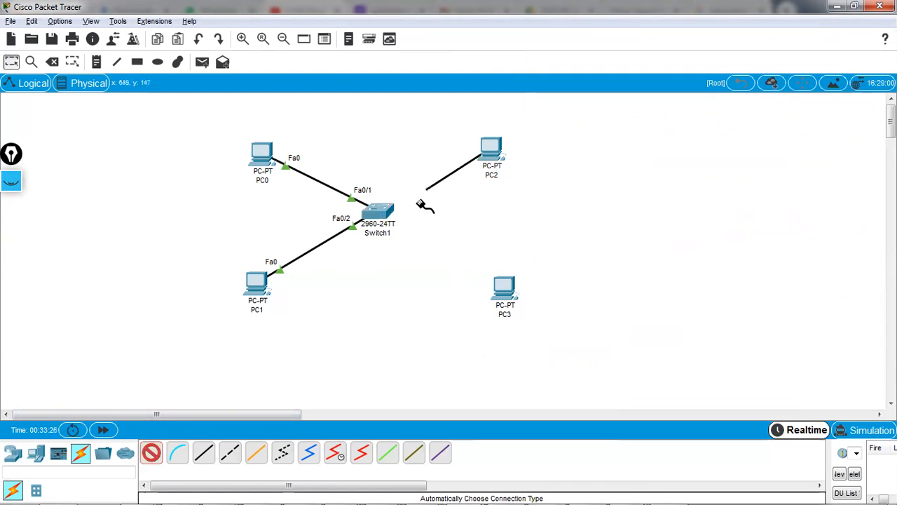
mouse_move(375, 210)
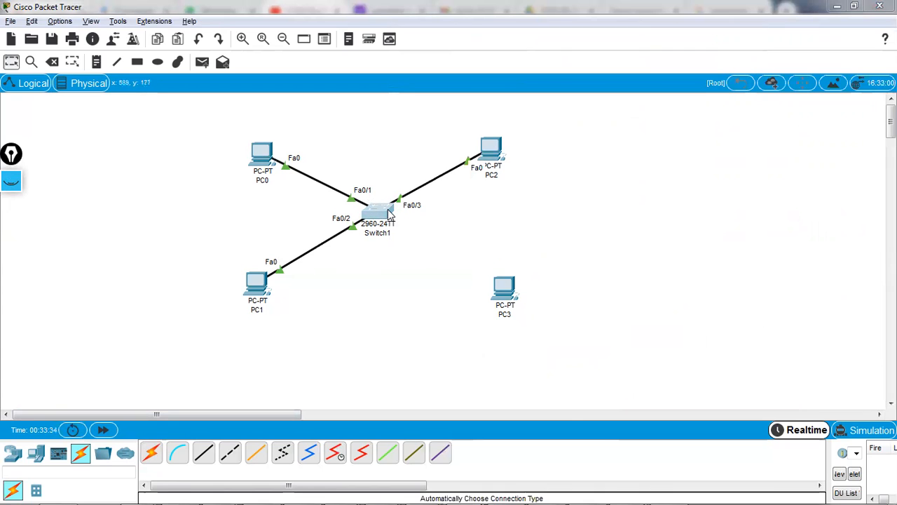
left_click(375, 212)
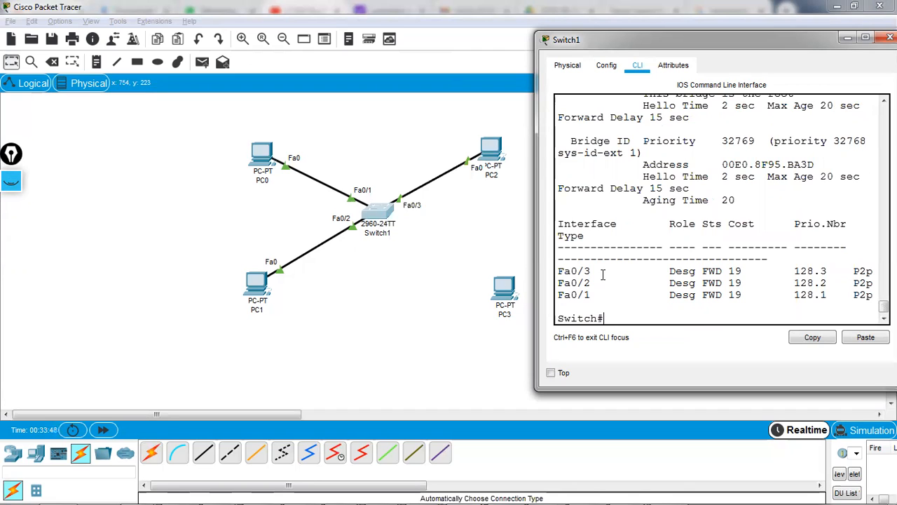
mouse_move(420, 213)
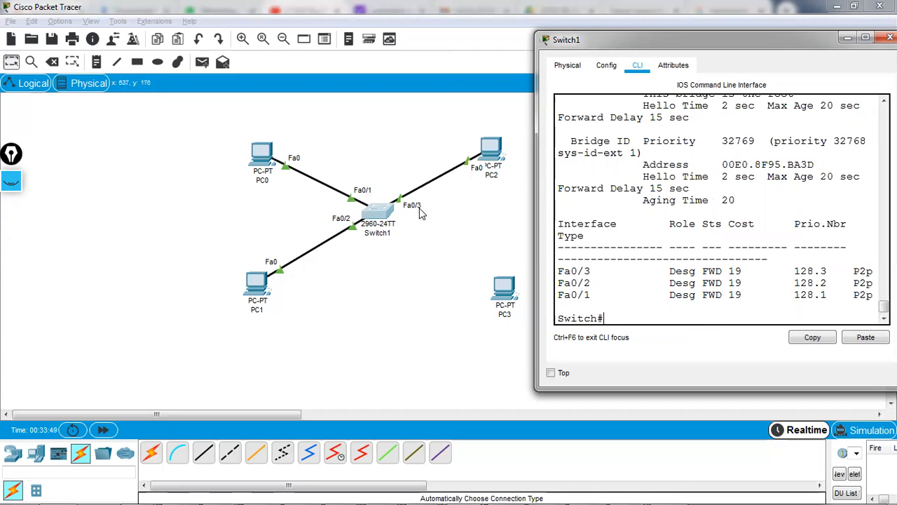
mouse_move(395, 199)
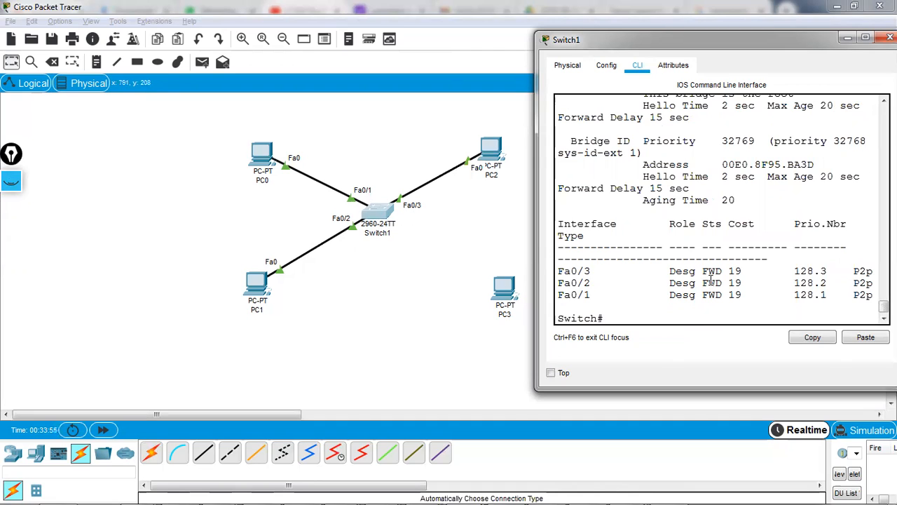
- Minimize Switch1's CLI after confirming Fa0/1, Fa0/2 and Fa0/3 show FWD
left_click(890, 37)
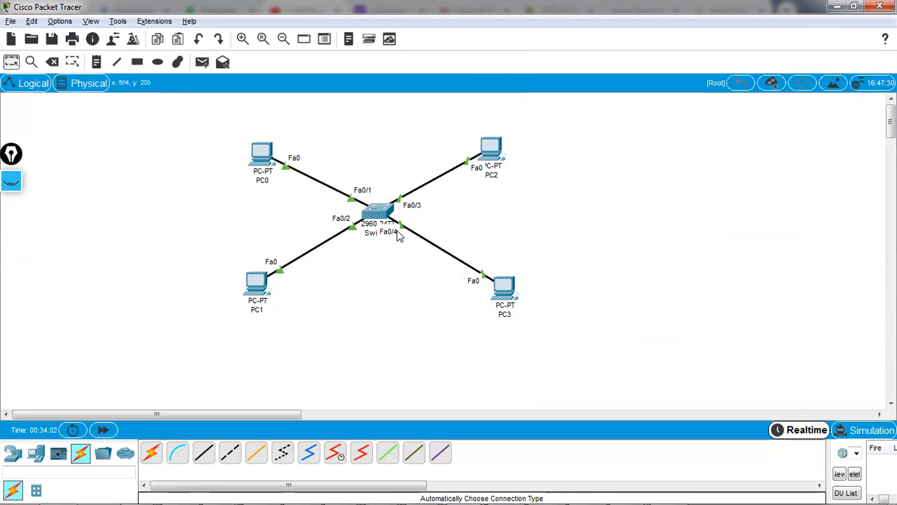
mouse_move(263, 167)
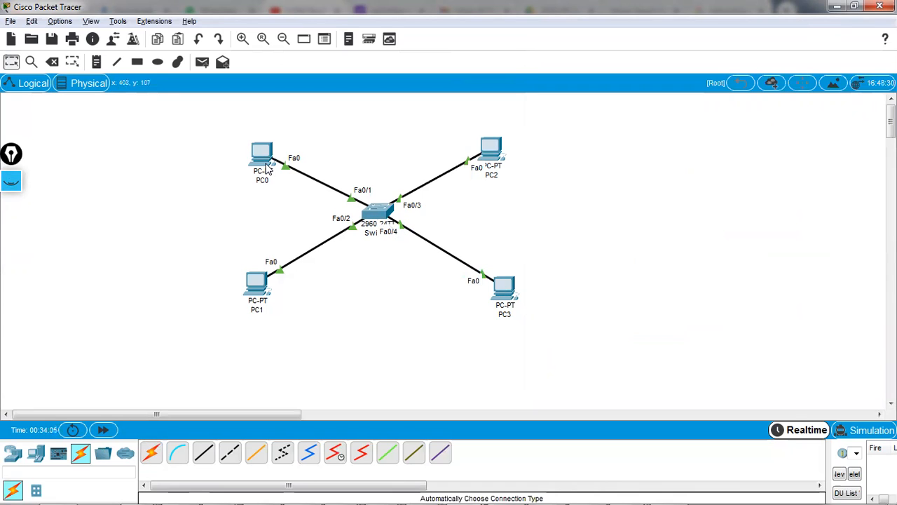
mouse_move(312, 216)
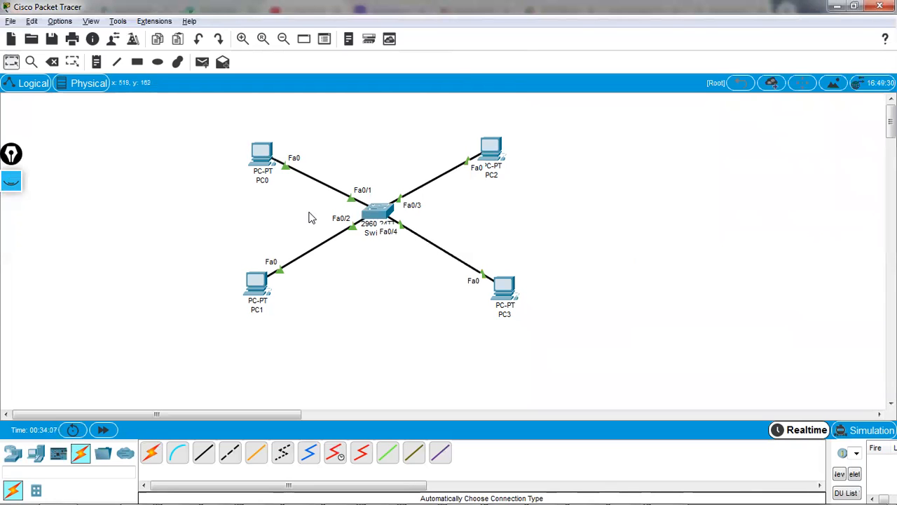
mouse_move(398, 251)
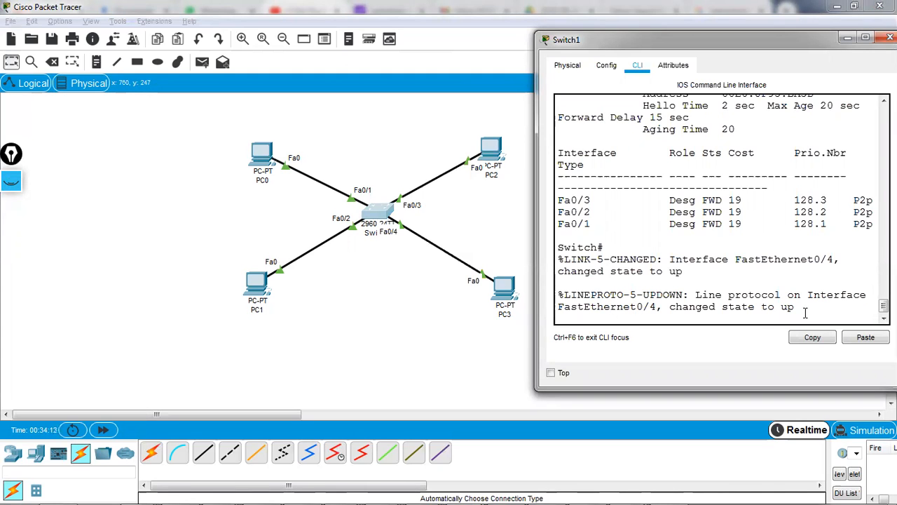
- Run show spanning-tree on Switch1 to verify Fa0/1 through Fa0/4 are forwarding
type("sh")
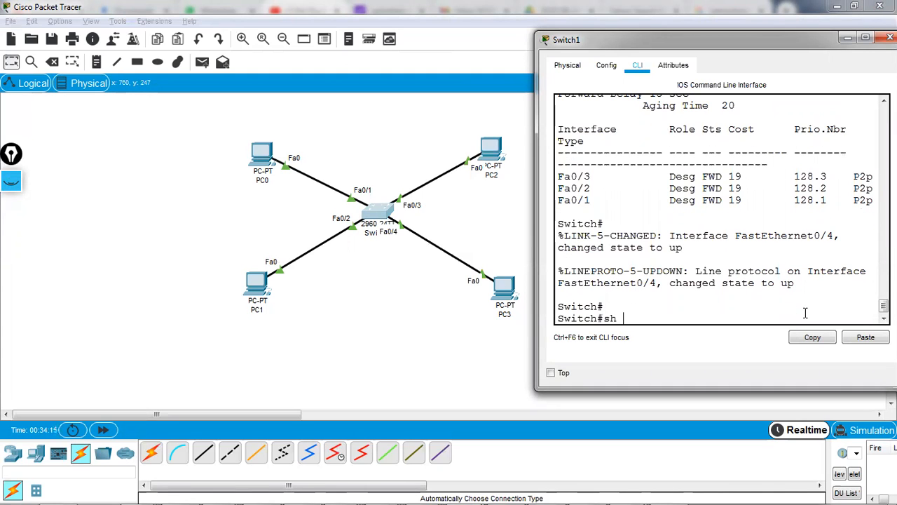
key("Enter")
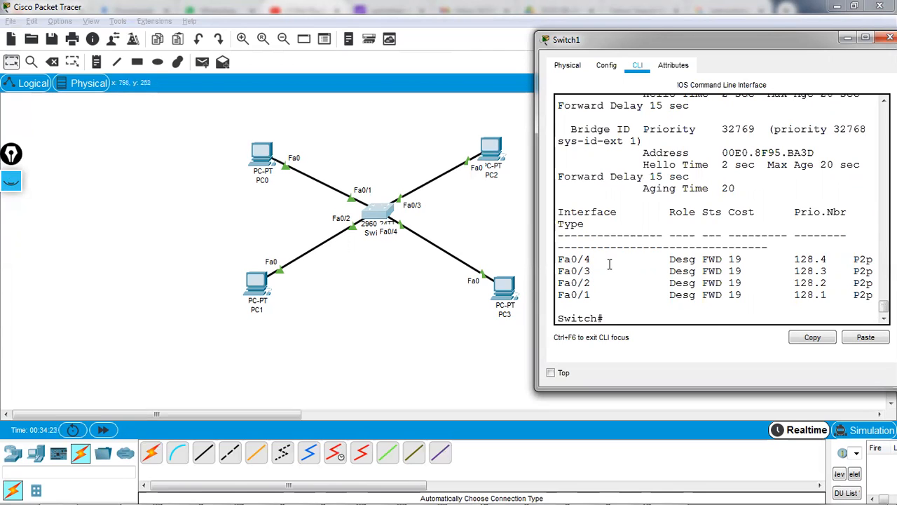
mouse_move(709, 265)
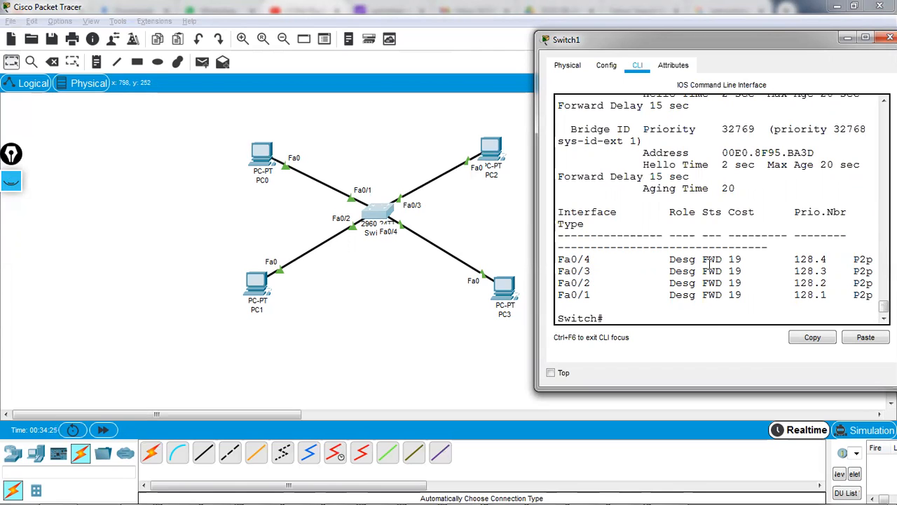
mouse_move(701, 263)
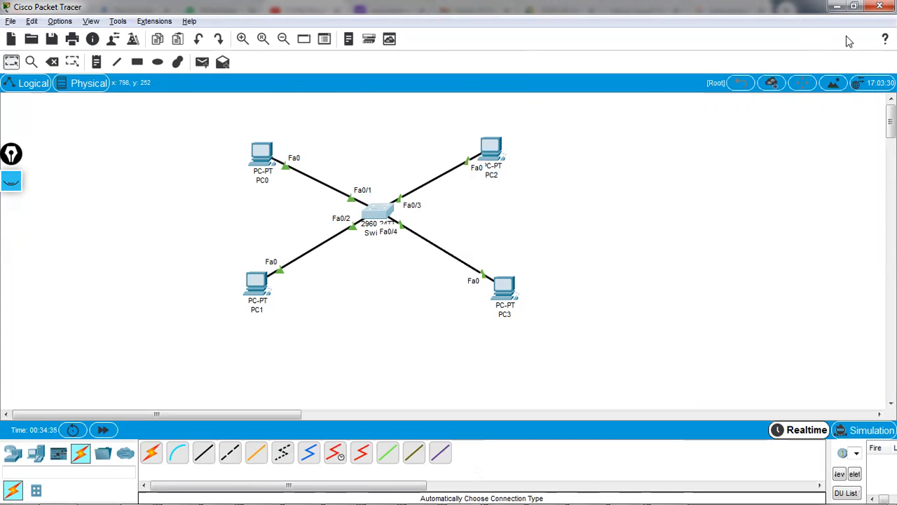
mouse_move(364, 225)
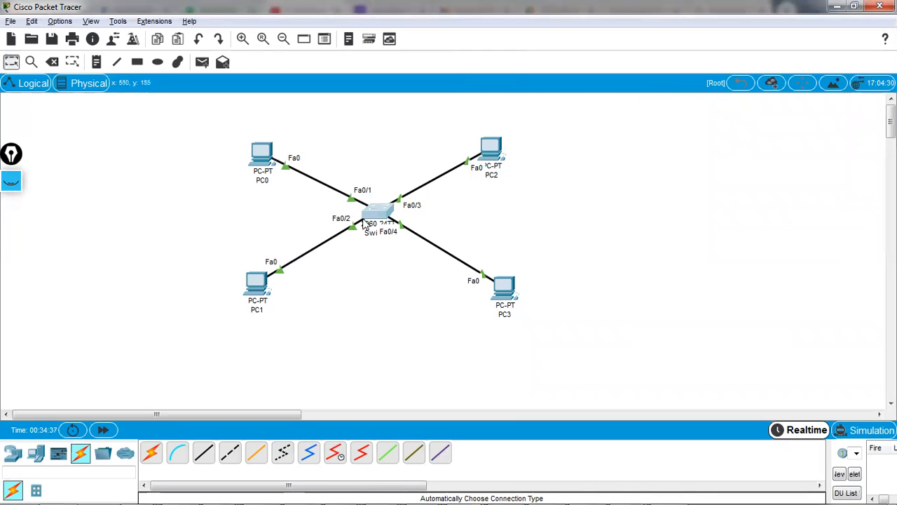